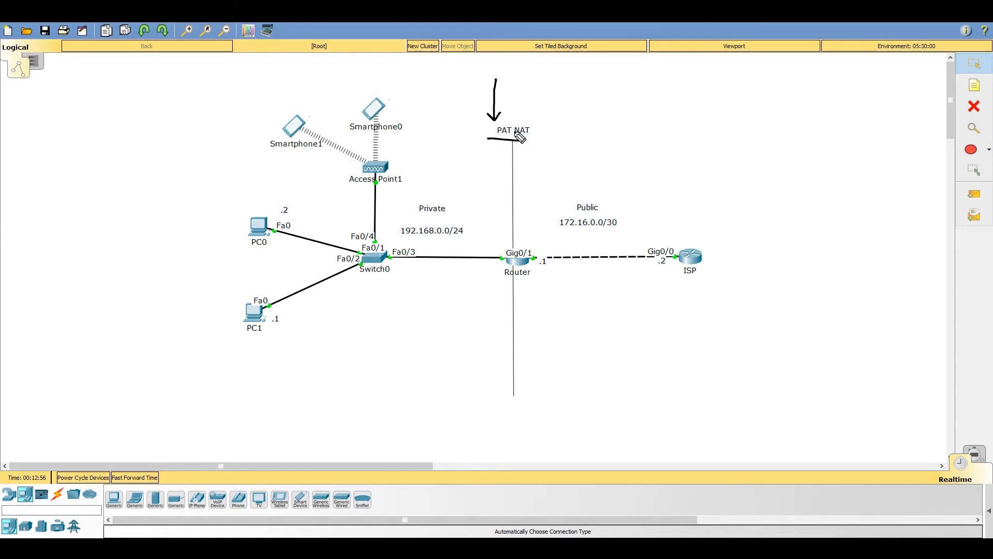
mouse_move(556, 246)
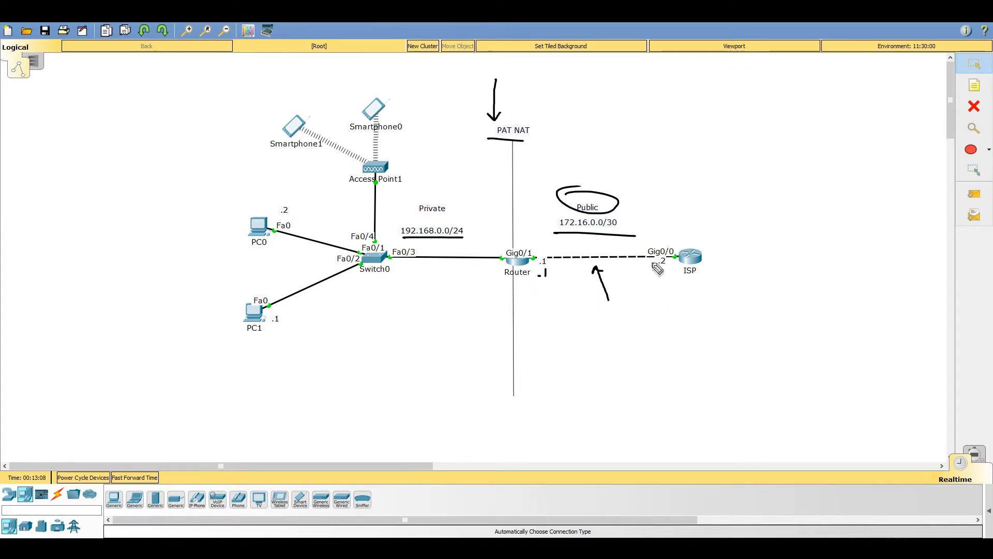
Drag items around the Packet Tracer workspace and type 'No VLn'.
left_click_drag(657, 269, 663, 273)
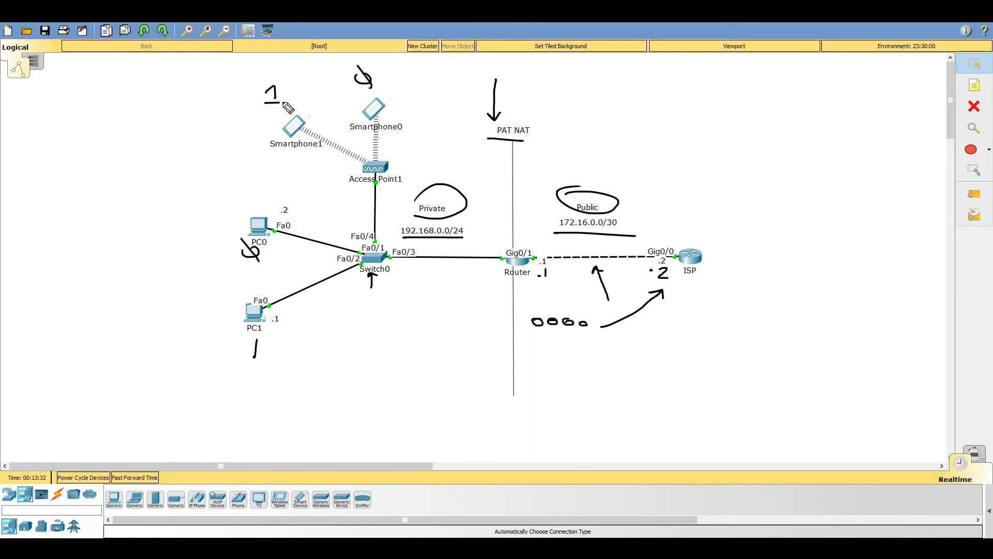
left_click_drag(241, 187, 330, 186)
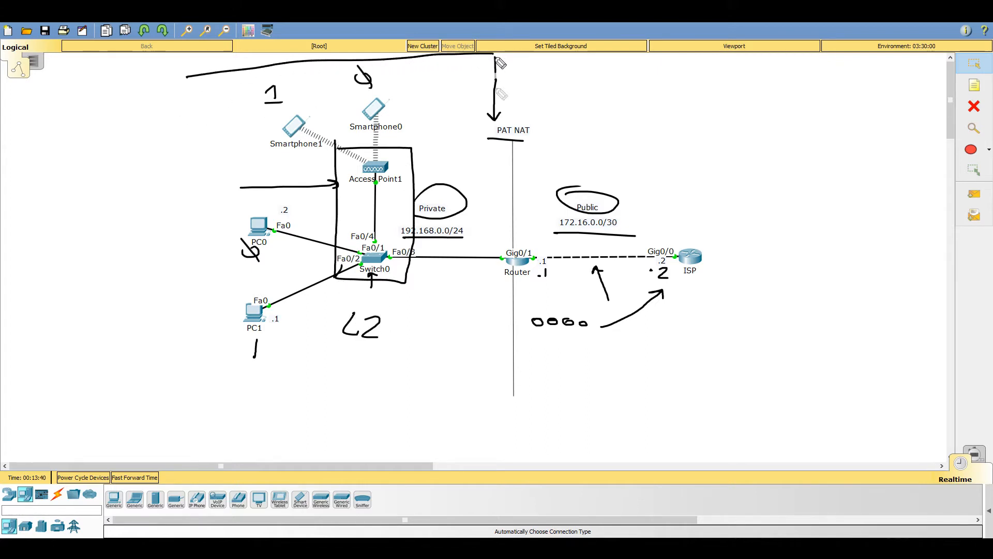
left_click_drag(494, 54, 212, 434)
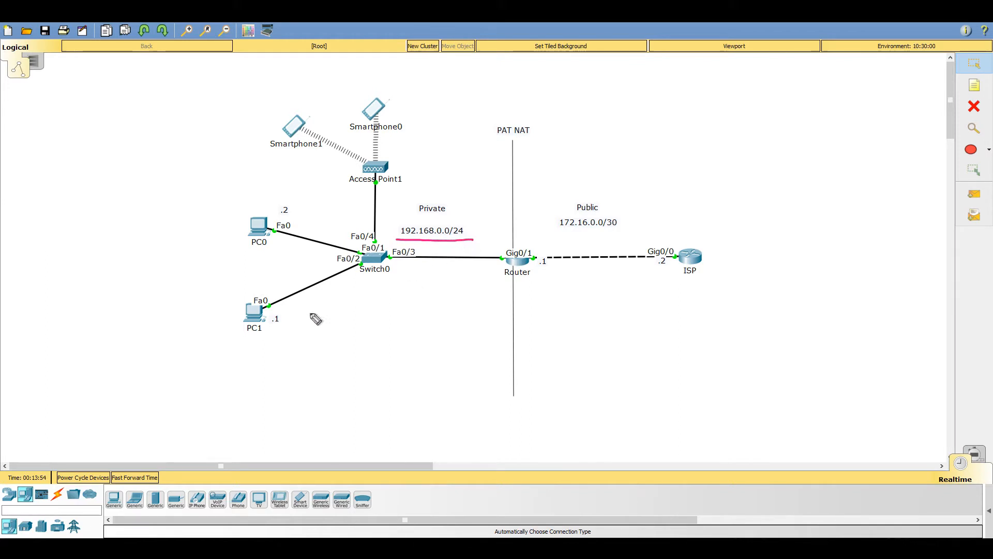
mouse_move(456, 307)
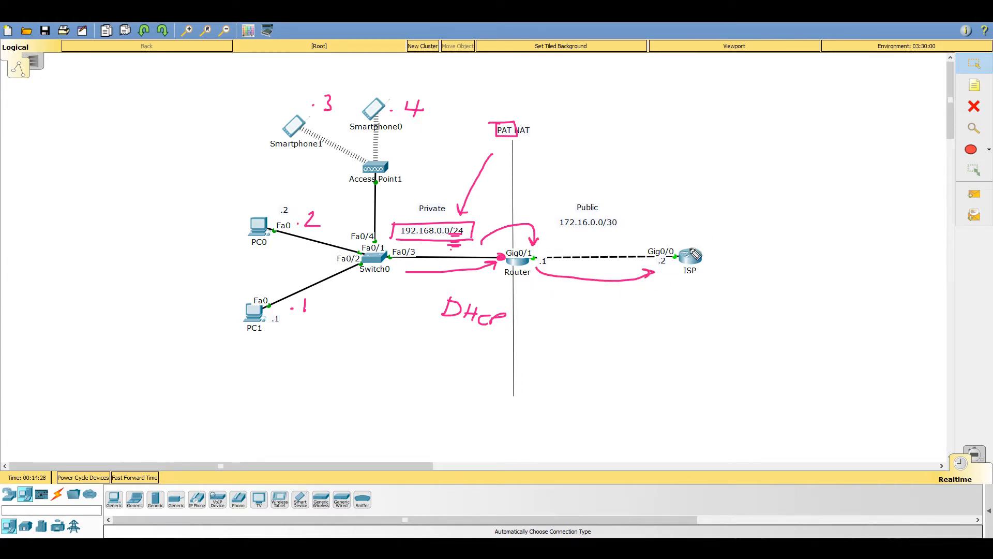
left_click_drag(694, 276, 776, 168)
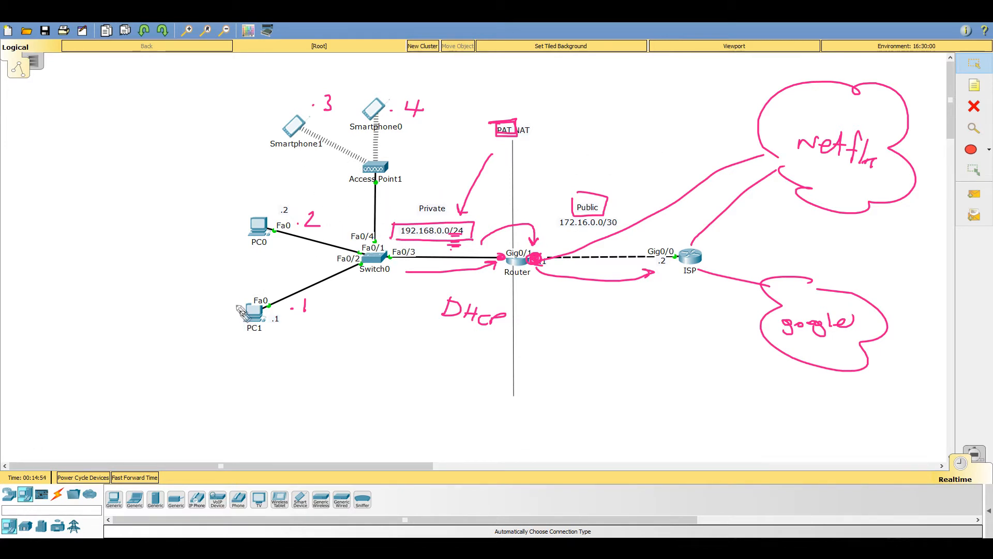
left_click_drag(231, 291, 279, 345)
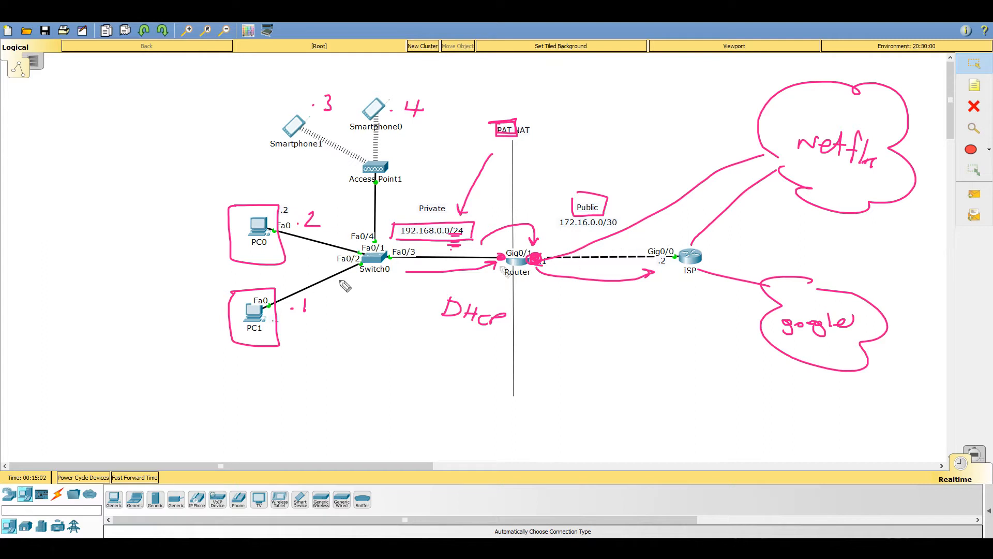
left_click(974, 106)
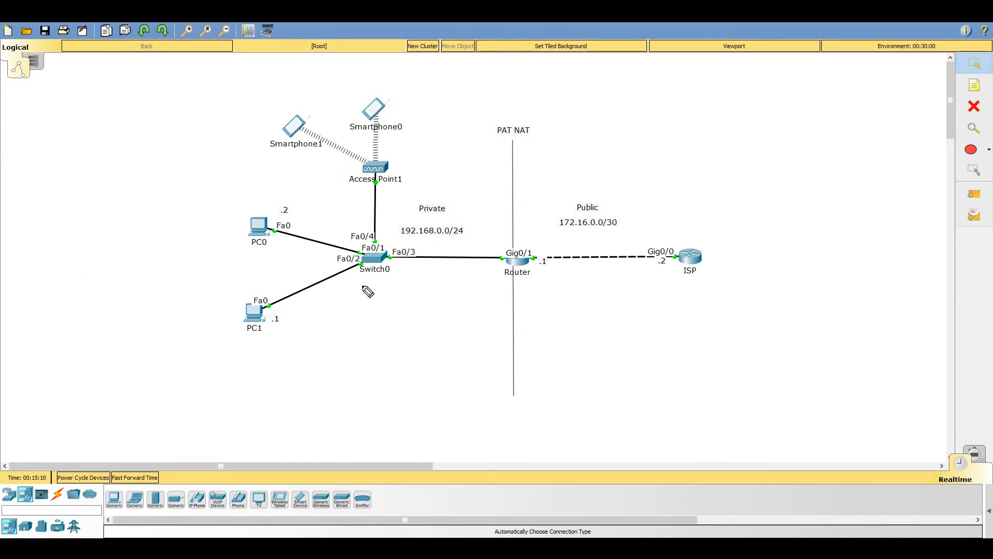
left_click_drag(342, 288, 380, 304)
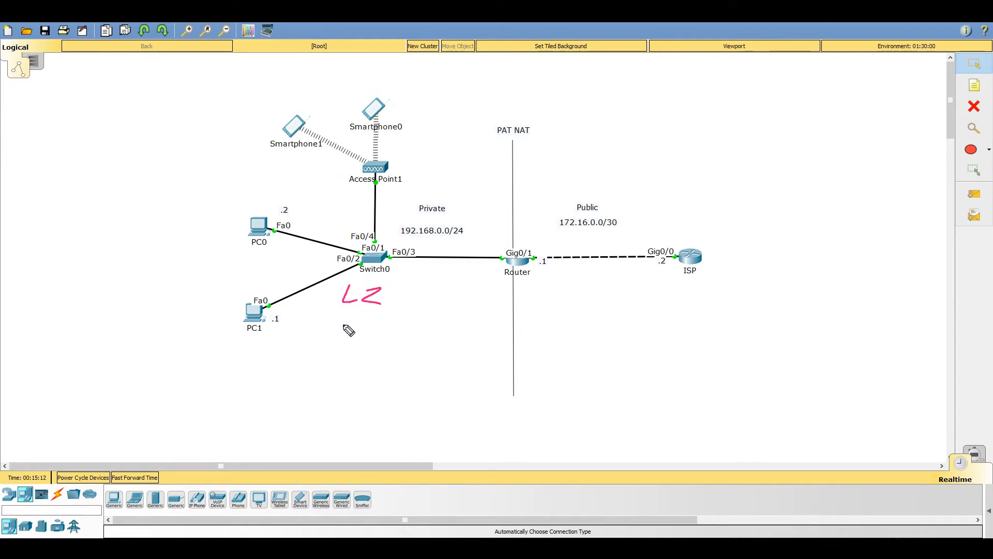
type("No VLn")
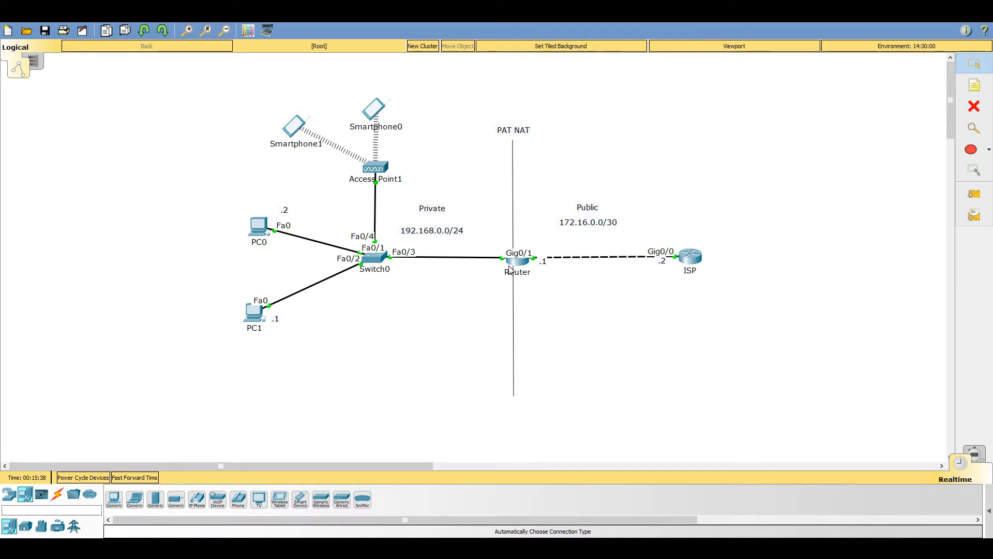
In the router CLI, enable and list interfaces 192.168.0.10 and 172.16.0.1, then config t.
left_click(516, 257)
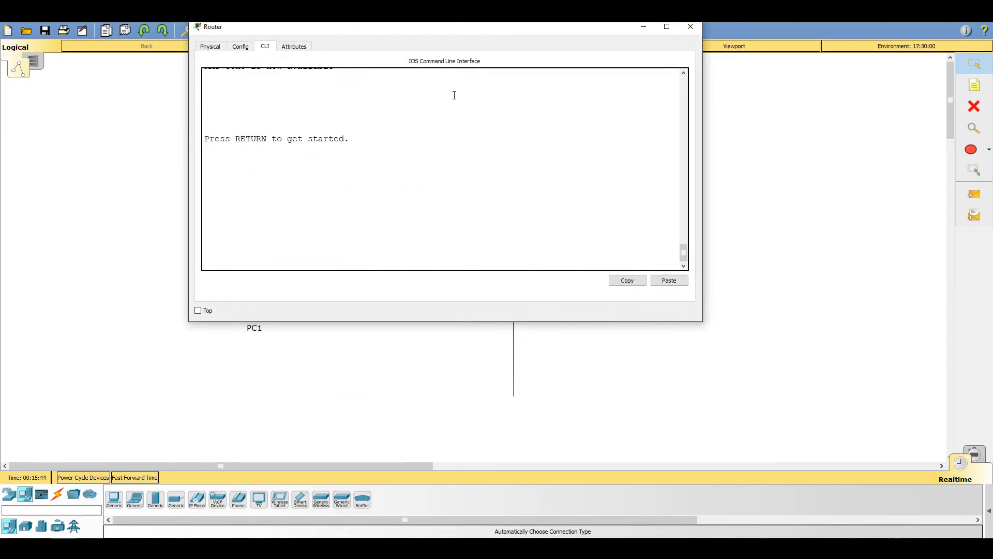
type("en")
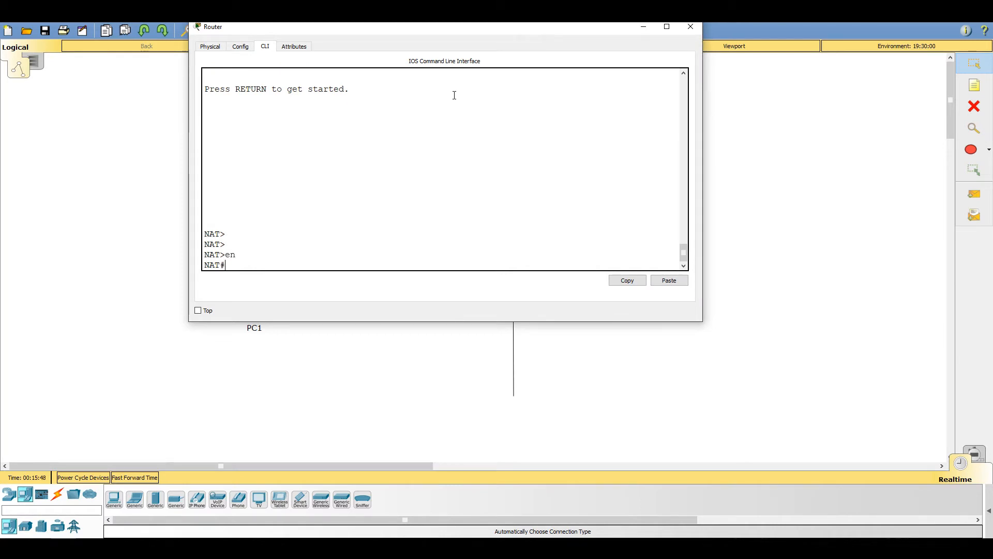
type("show ip int br")
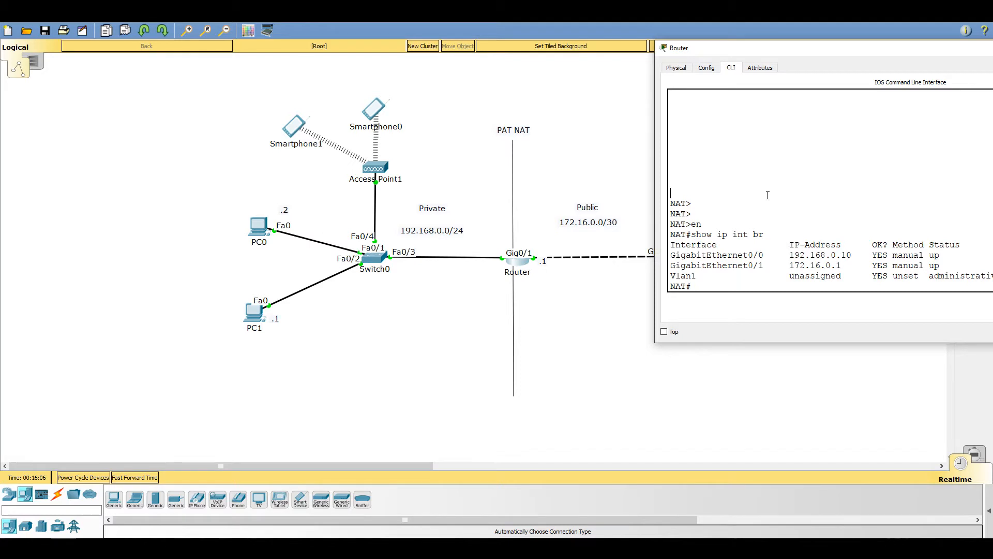
key("Return")
type("config t")
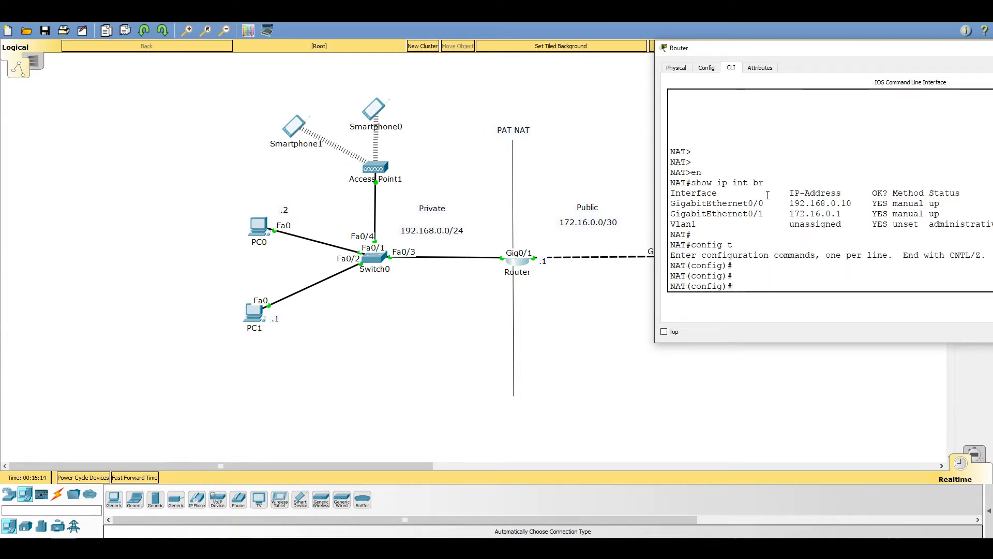
Create DHCP pool 'test' for 192.168.0.0 255.255.255.0, gateway 192.168.0.10, DNS 8.8.8.8.
type("dhcp pool test")
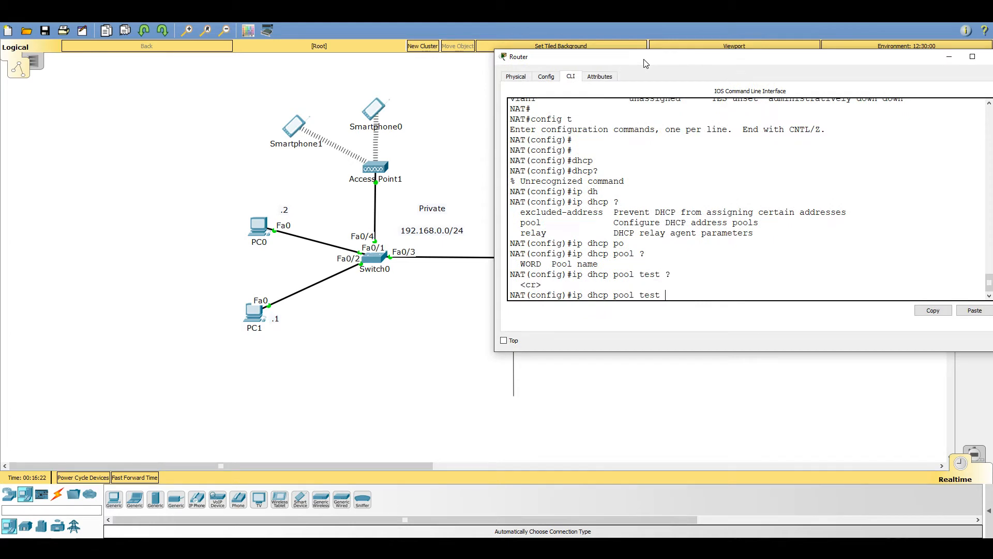
key("enter")
type("?")
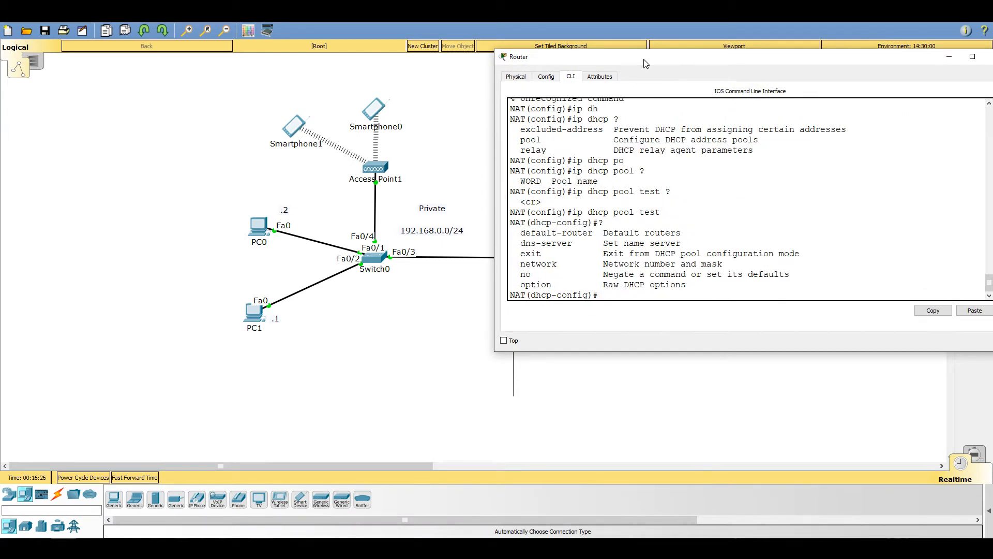
type("network 192.168.0.0")
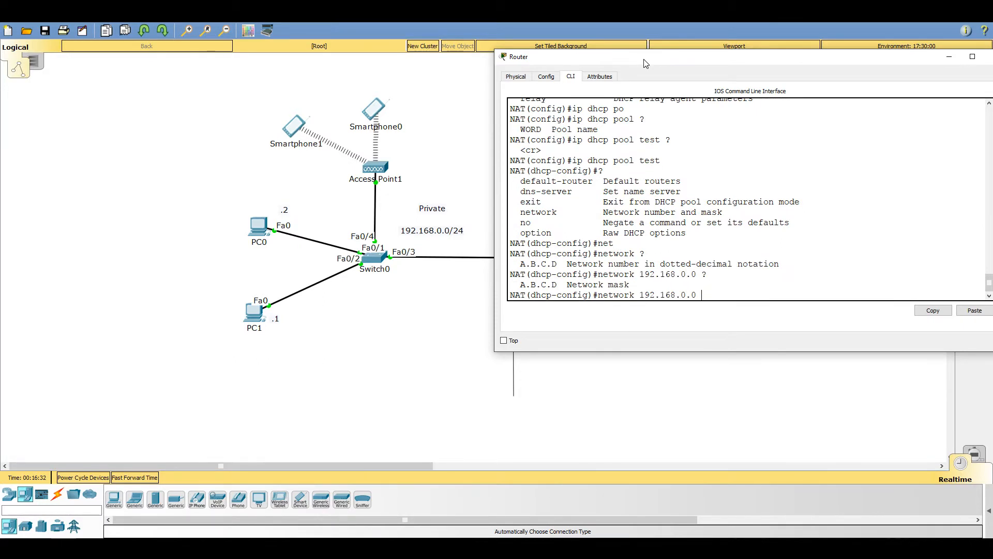
type("255.255.255.0")
type("default-router 192.168.0.10")
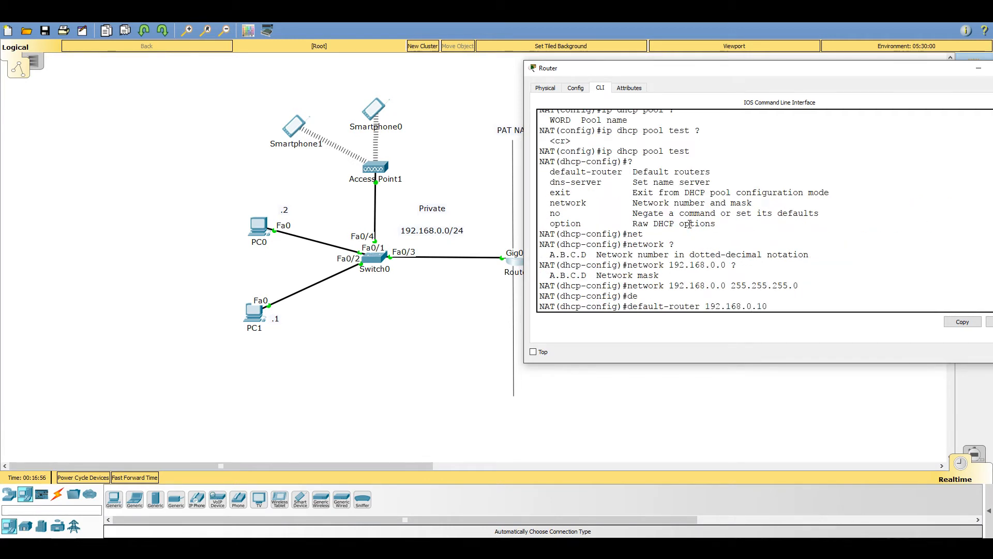
type("dns-server")
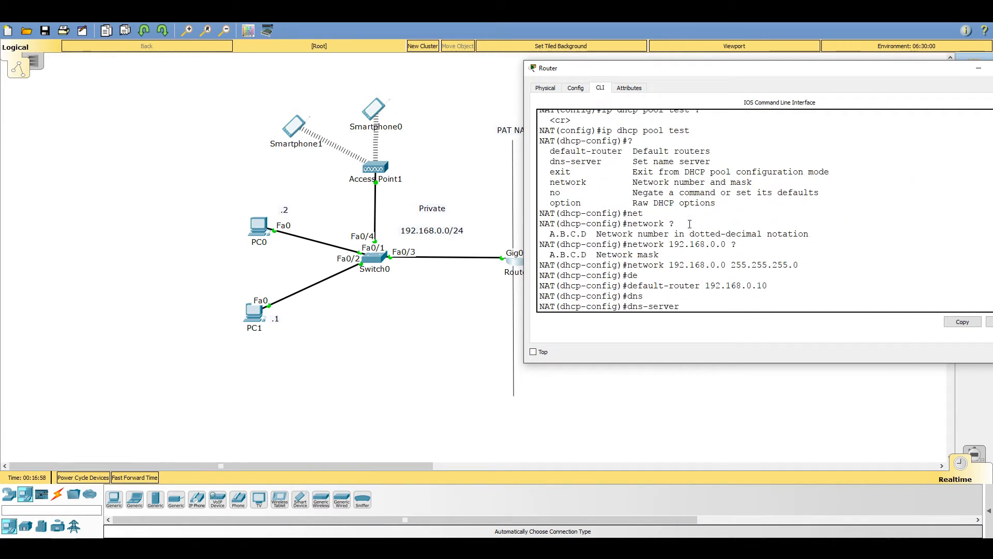
type("8.8.8.8")
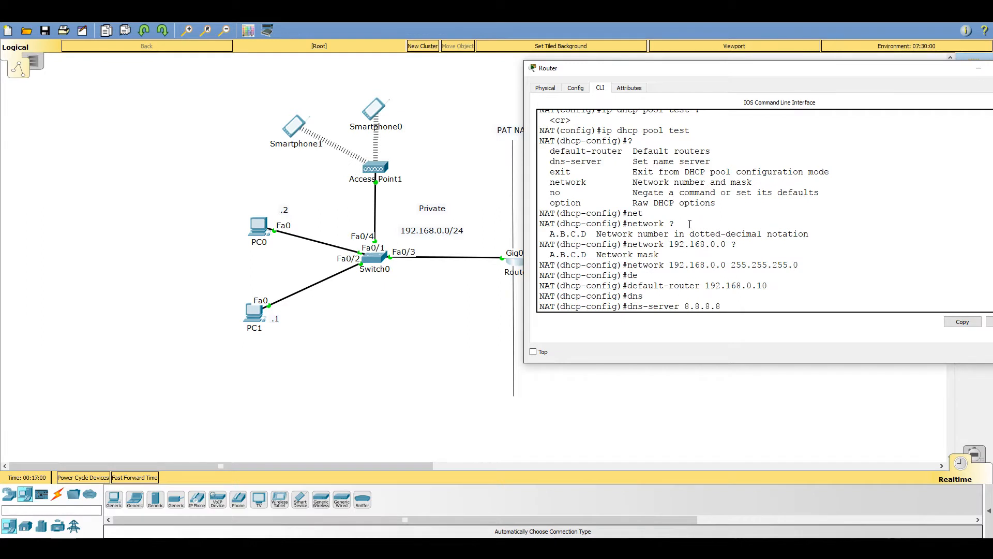
key("Enter")
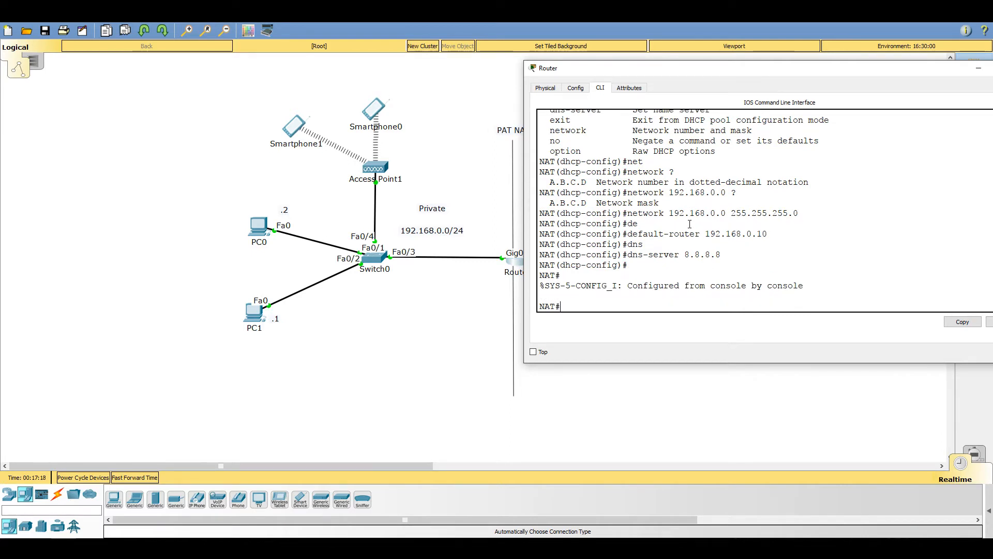
Reopen the router CLI and run show ip dhcp binding to see leases 192.168.0.1–.4.
type("show ip")
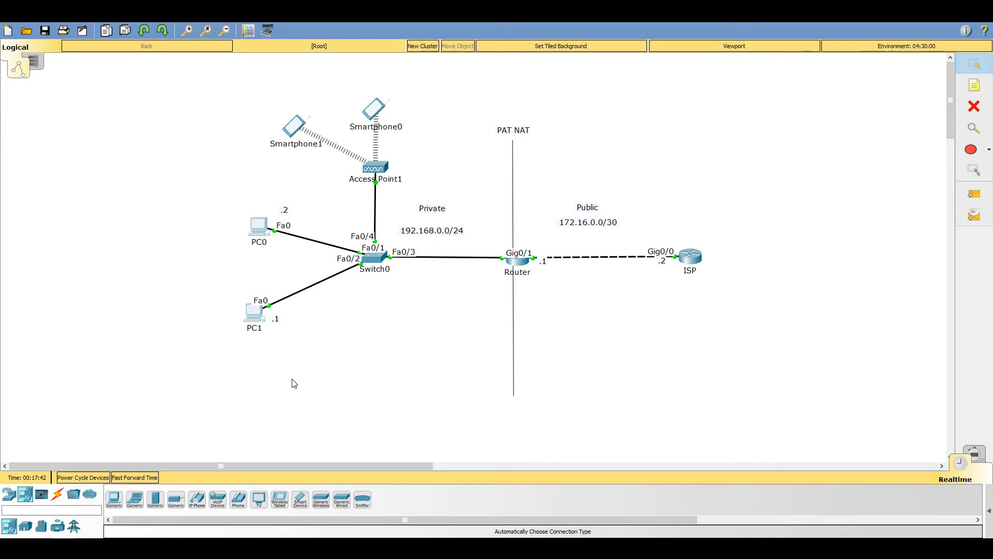
left_click(514, 258)
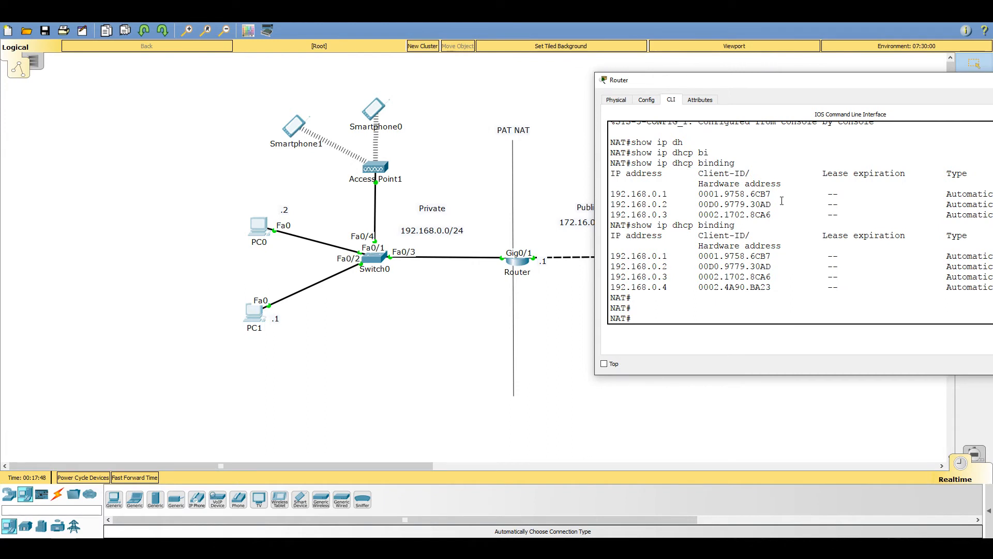
type("s")
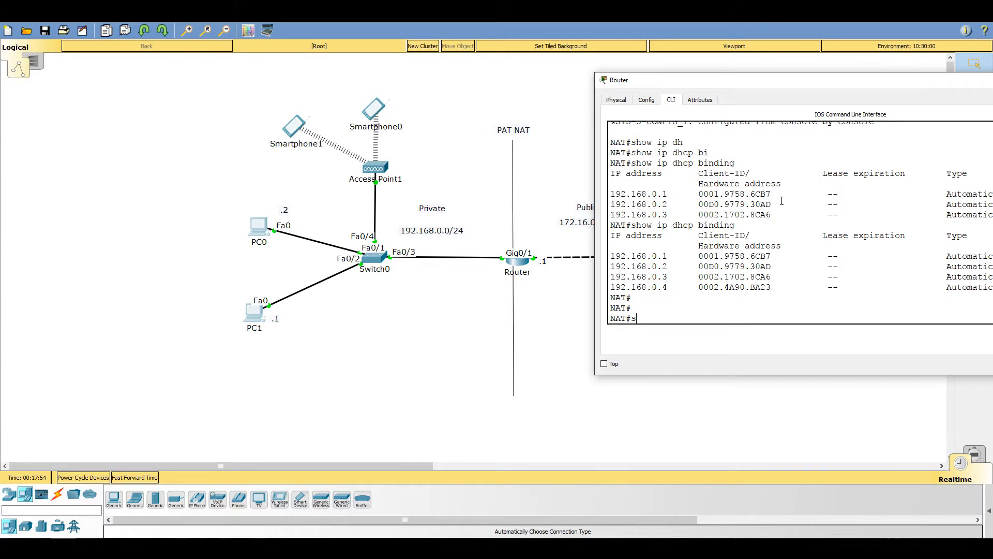
type("how ip int br")
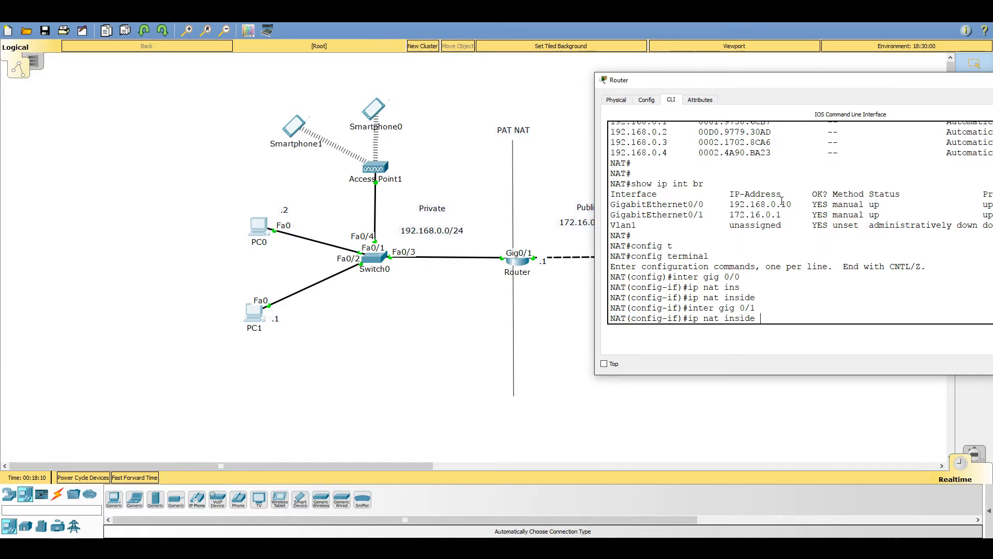
Mark GigabitEthernet0/1 as the NAT outside interface with 'ip nat outside'.
type("ip nat outside")
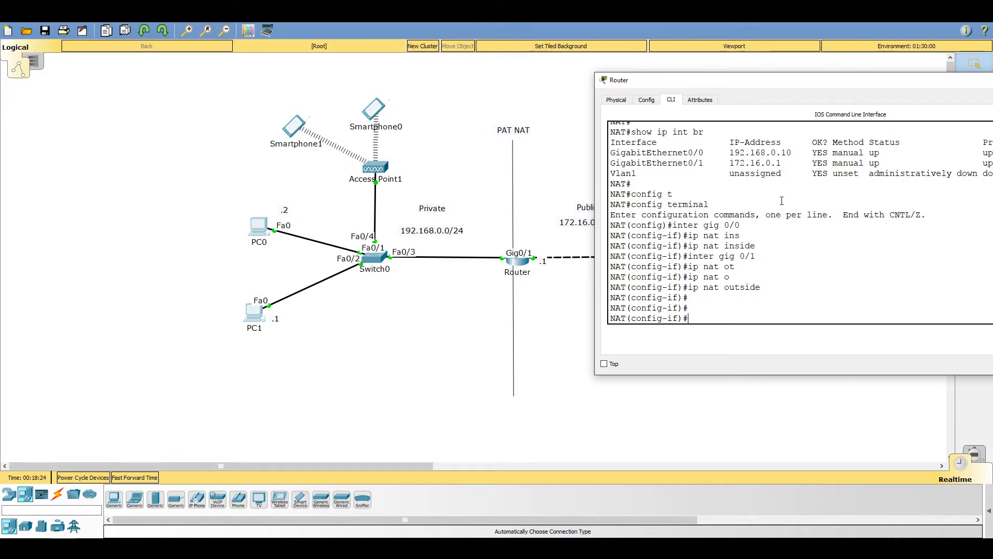
mouse_move(36, 326)
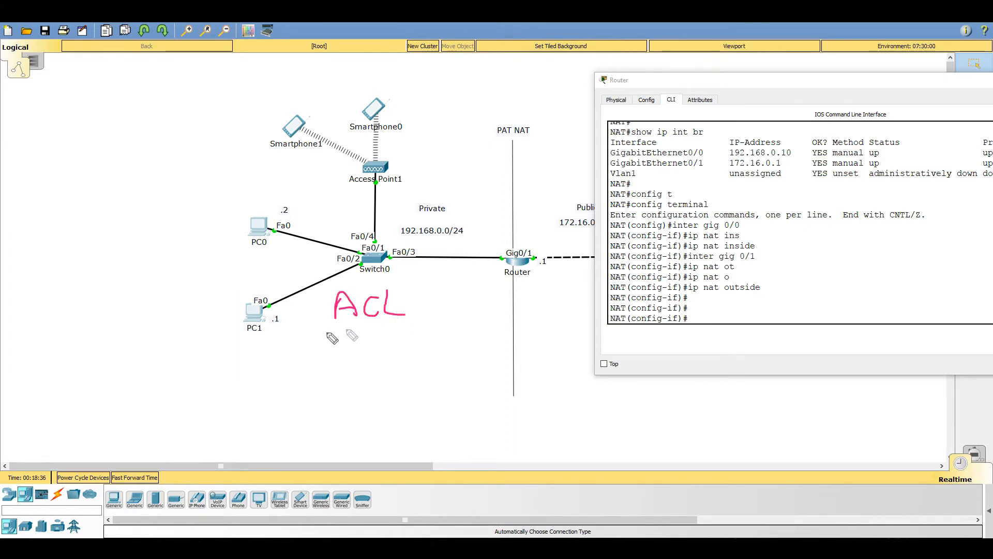
left_click_drag(317, 334, 380, 334)
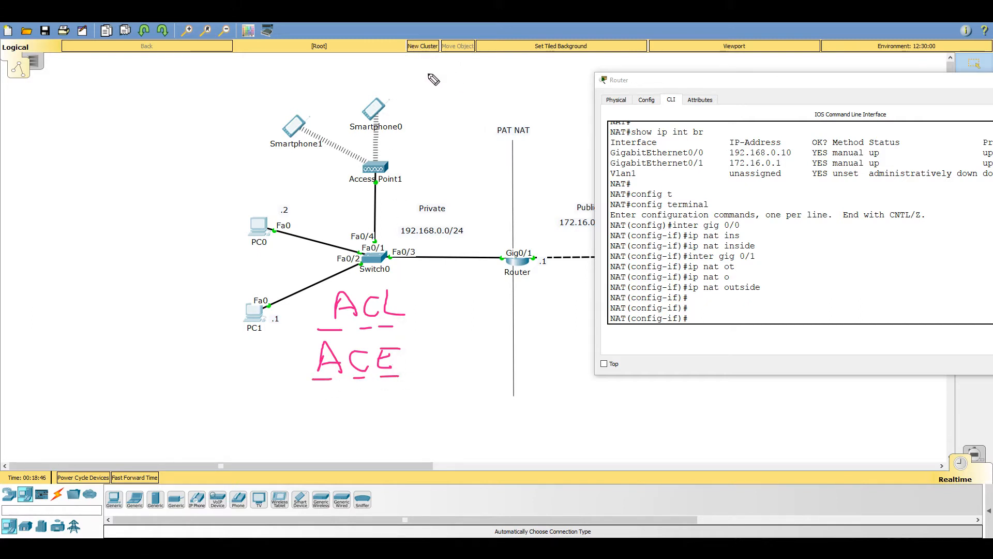
left_click_drag(424, 76, 471, 102)
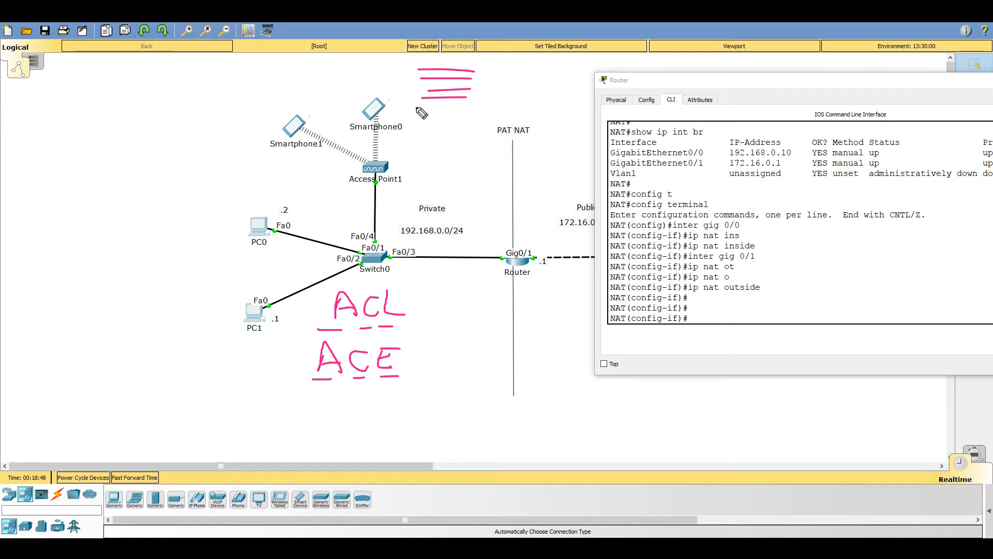
type("IPs")
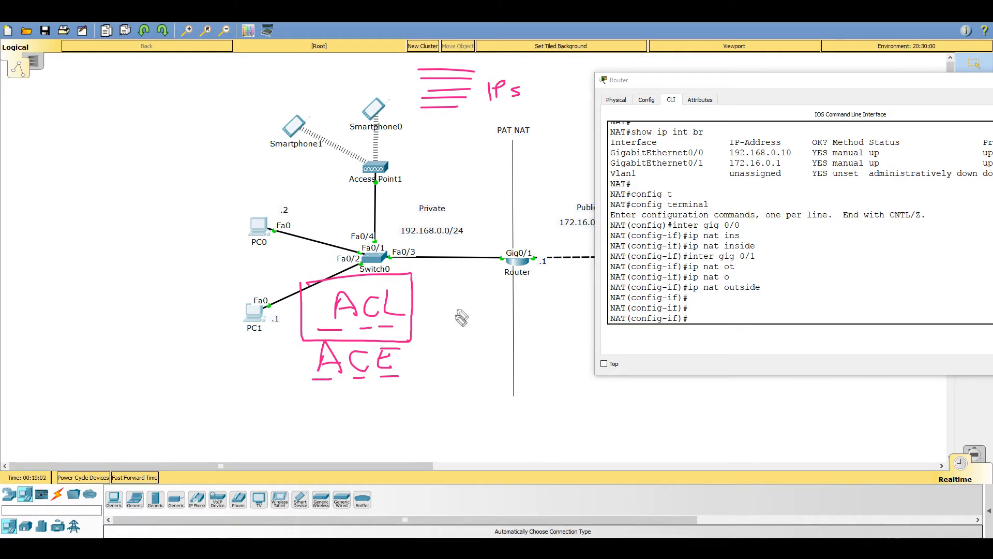
left_click_drag(472, 273, 428, 320)
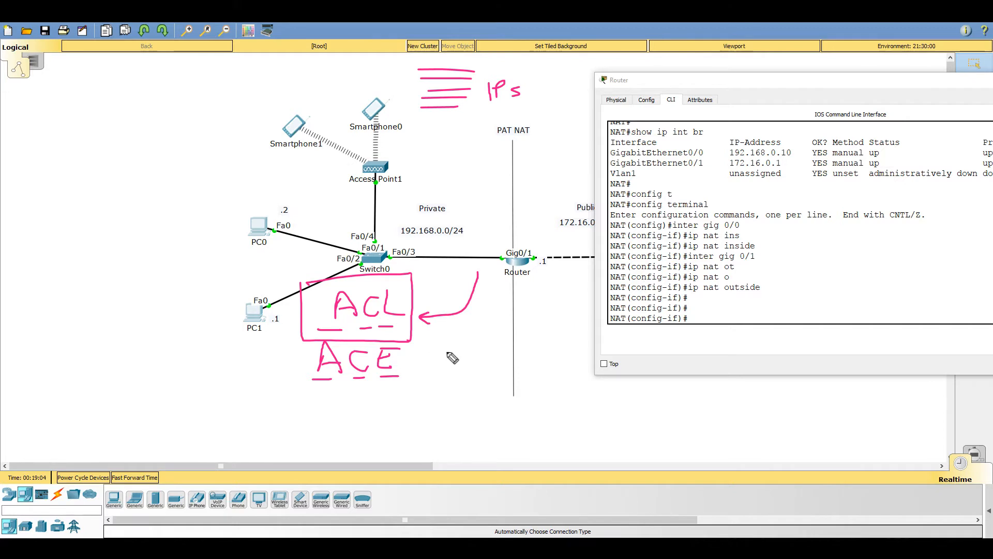
left_click_drag(472, 323, 451, 364)
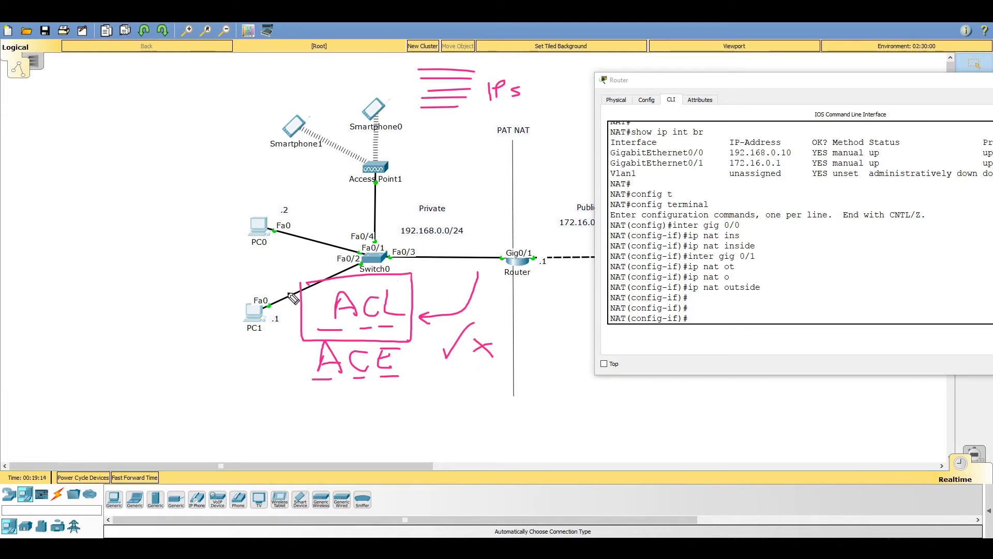
mouse_move(299, 296)
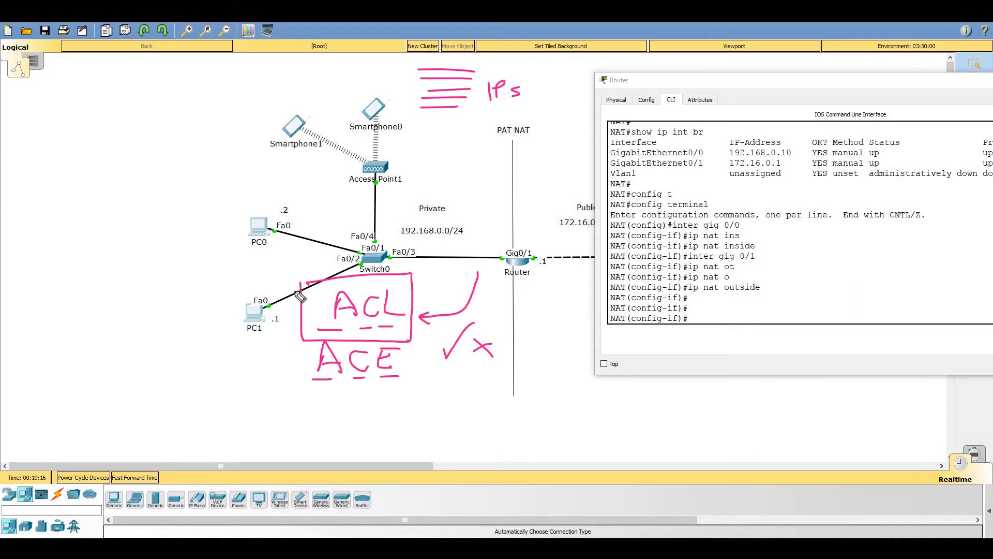
mouse_move(195, 259)
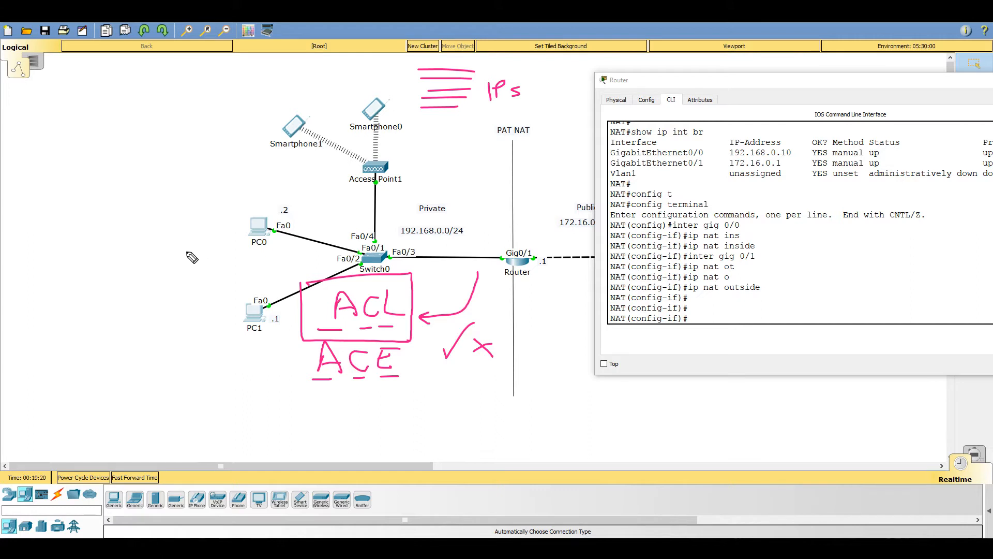
mouse_move(158, 207)
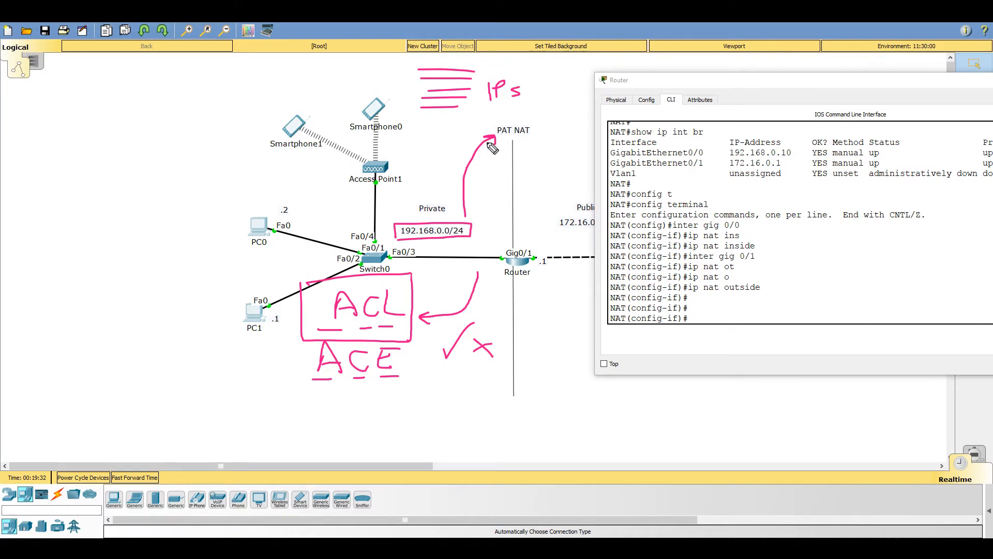
mouse_move(494, 154)
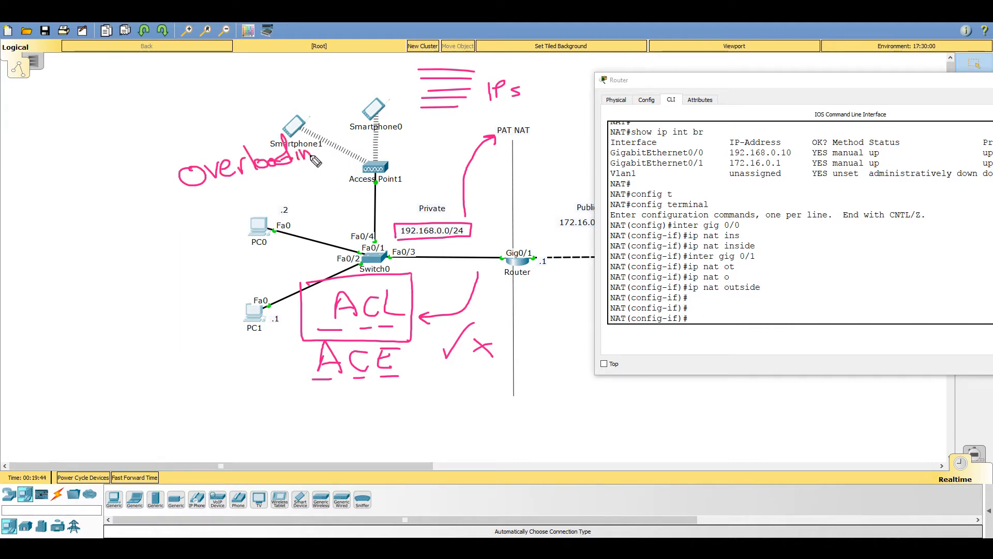
mouse_move(361, 196)
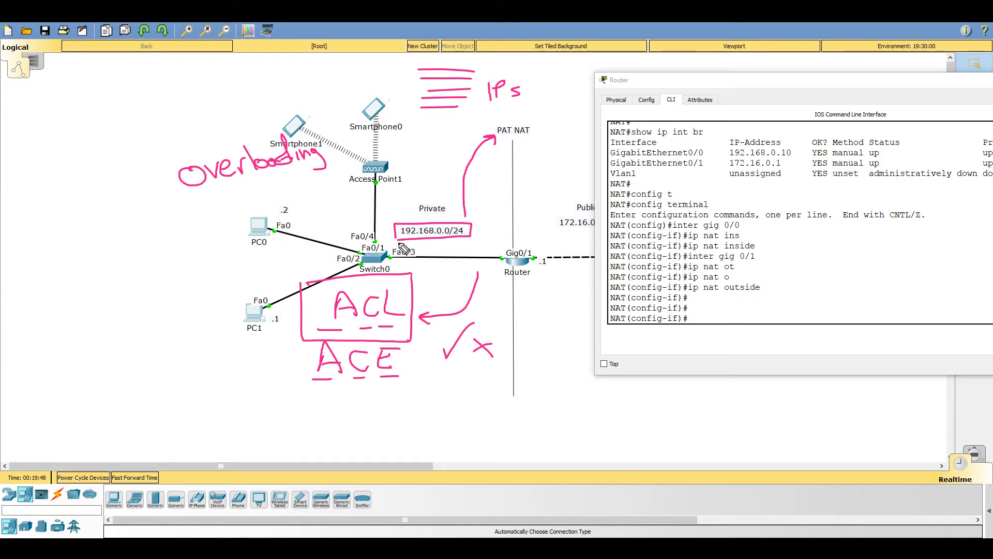
left_click_drag(469, 235, 520, 248)
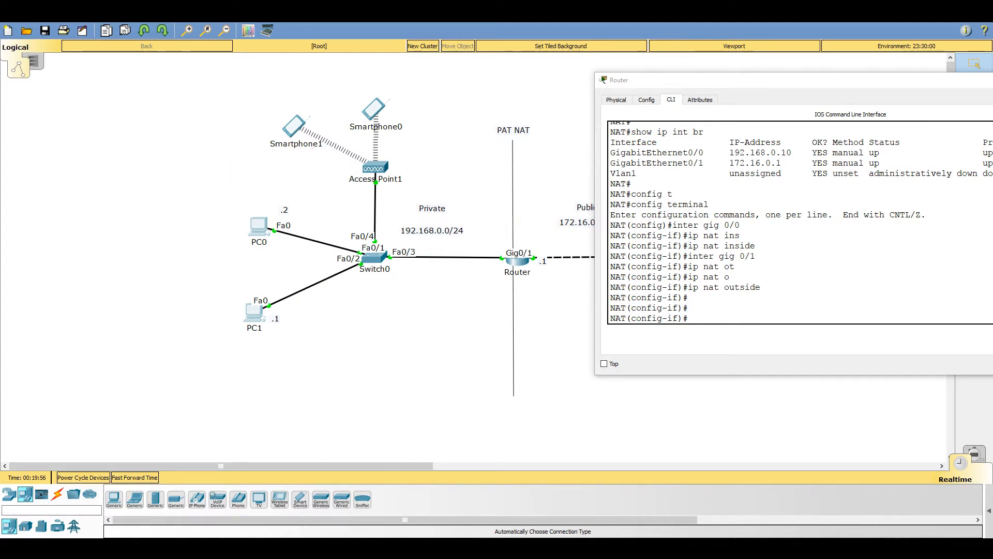
Exit interface mode, create standard access list 1, and list its sub-commands with '?'.
type("exit")
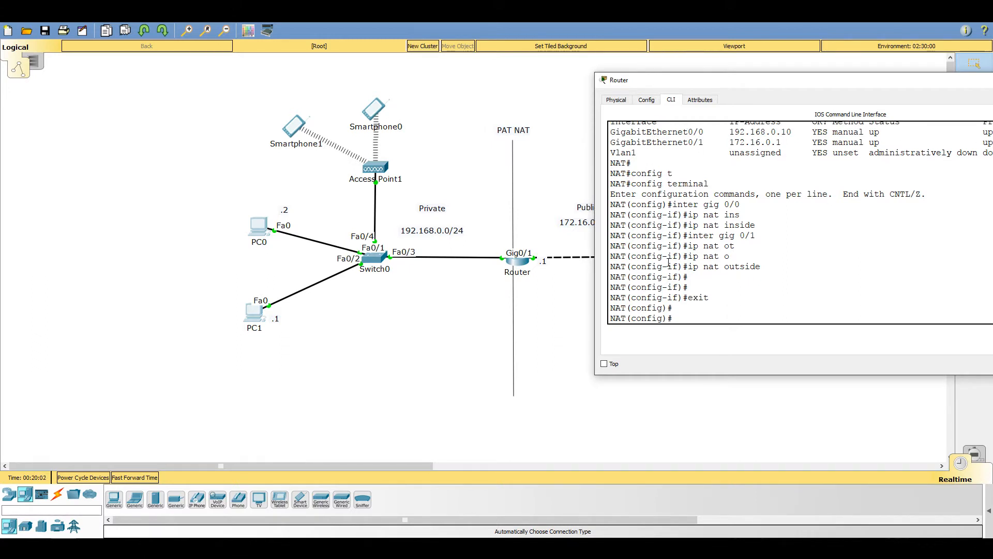
type("ip ac")
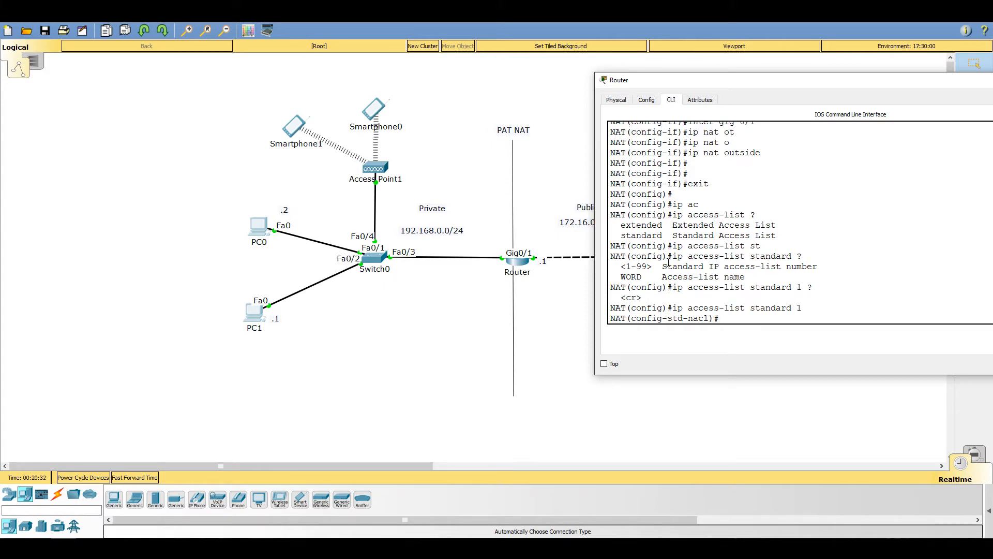
type("?")
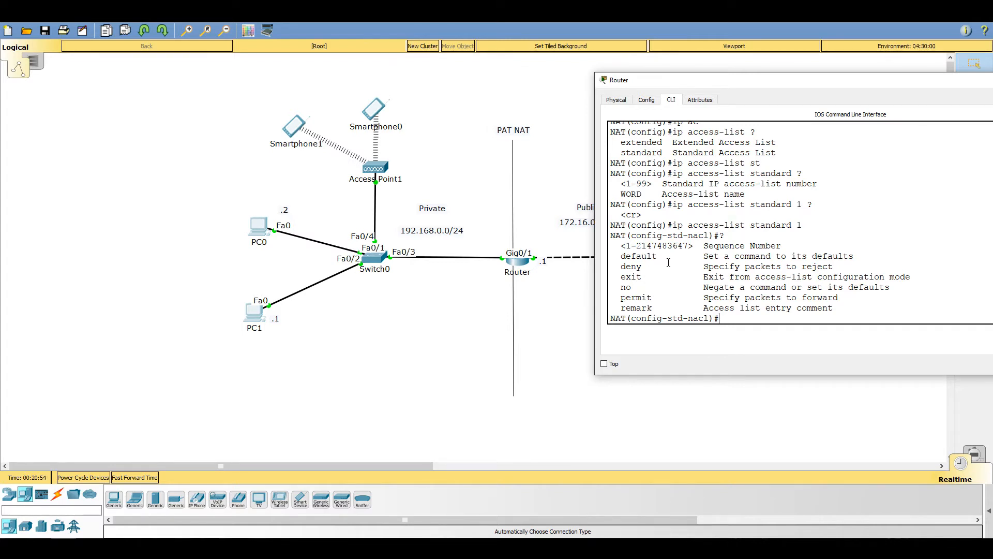
type("permit")
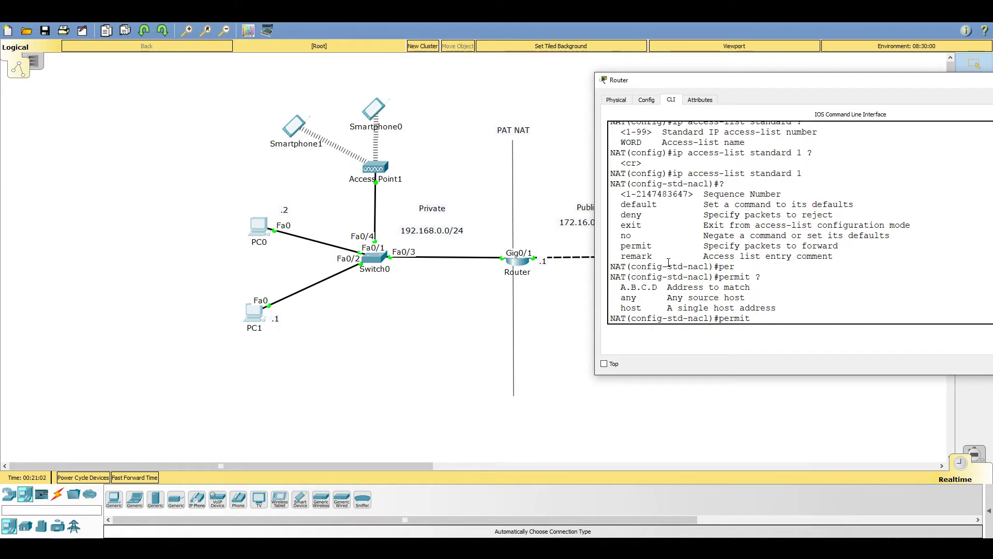
Enter the ACL 1 permit entry for 192.168.0.0 with wildcard 0.0.0.255, fixing a mistyped mask.
type("192.168..")
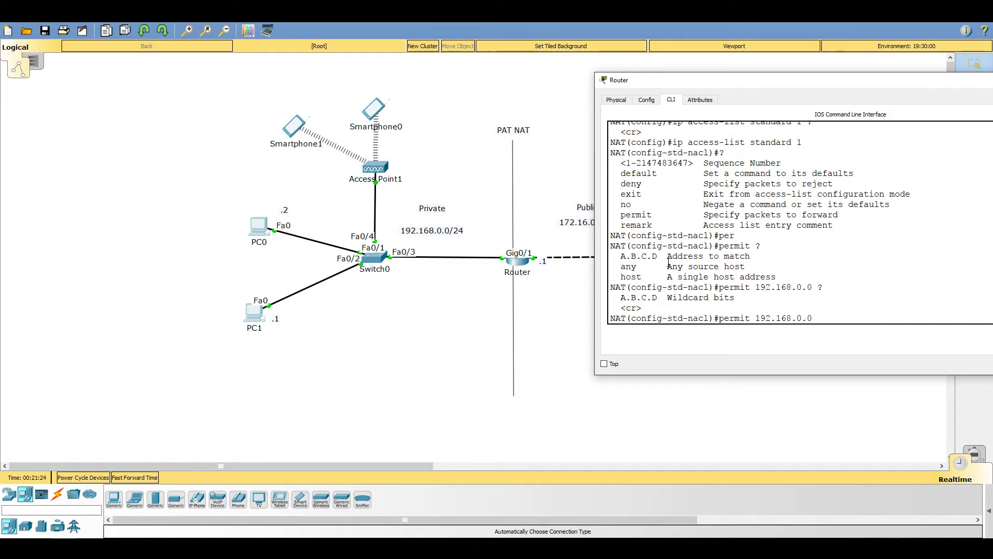
type("2")
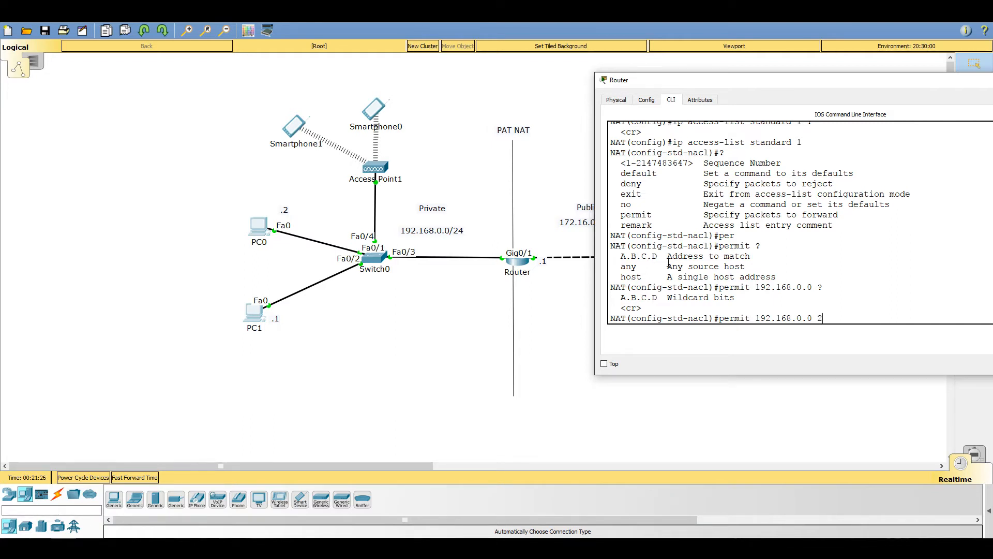
type("55.255.255.0")
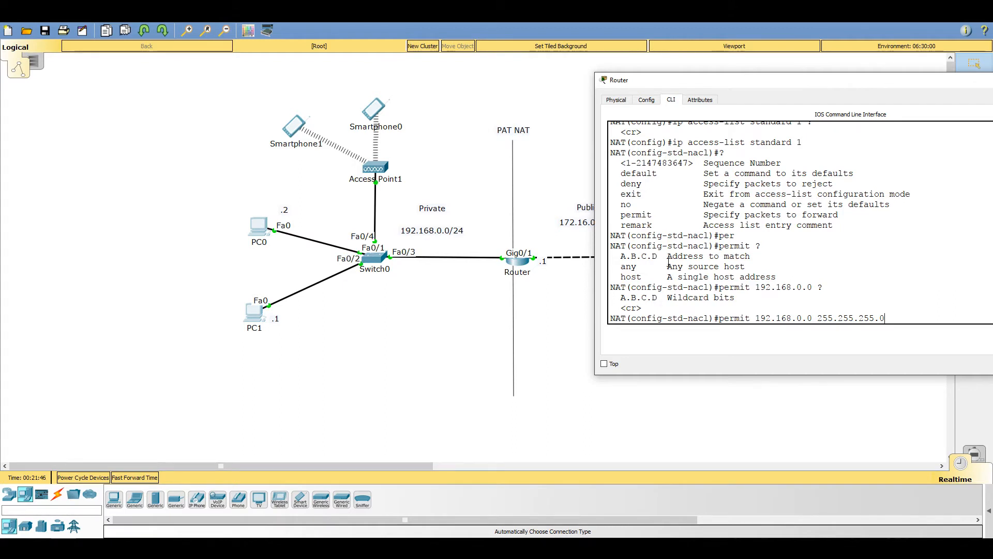
type("255")
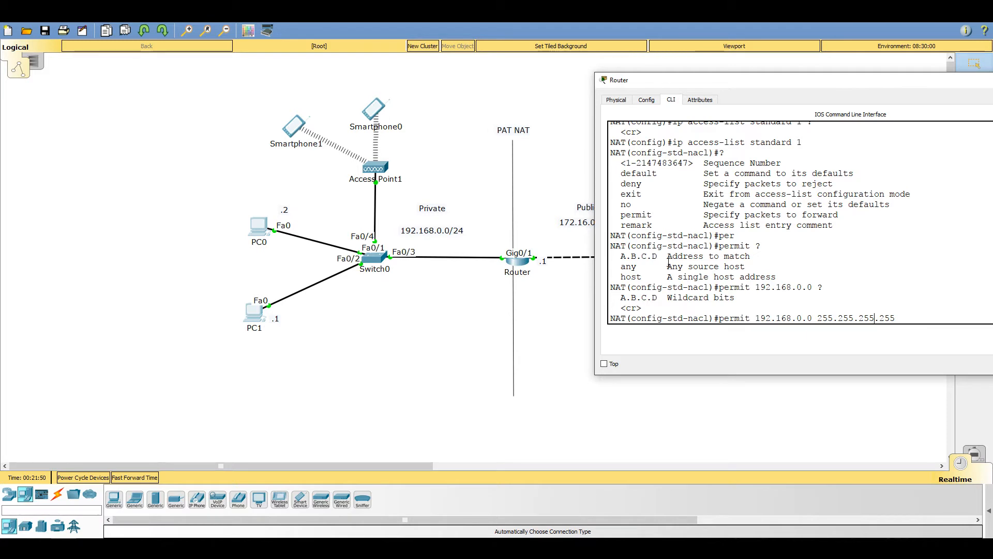
key("BackSpace")
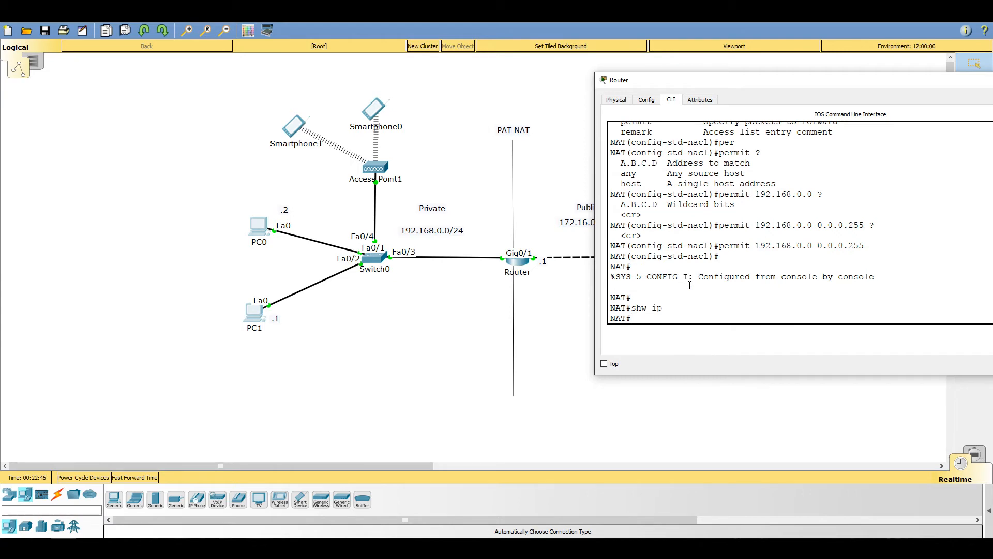
Run show ip access-lists and highlight entry 10 permitting 192.168.0.0 0.0.0.255.
type("show ip access-lists")
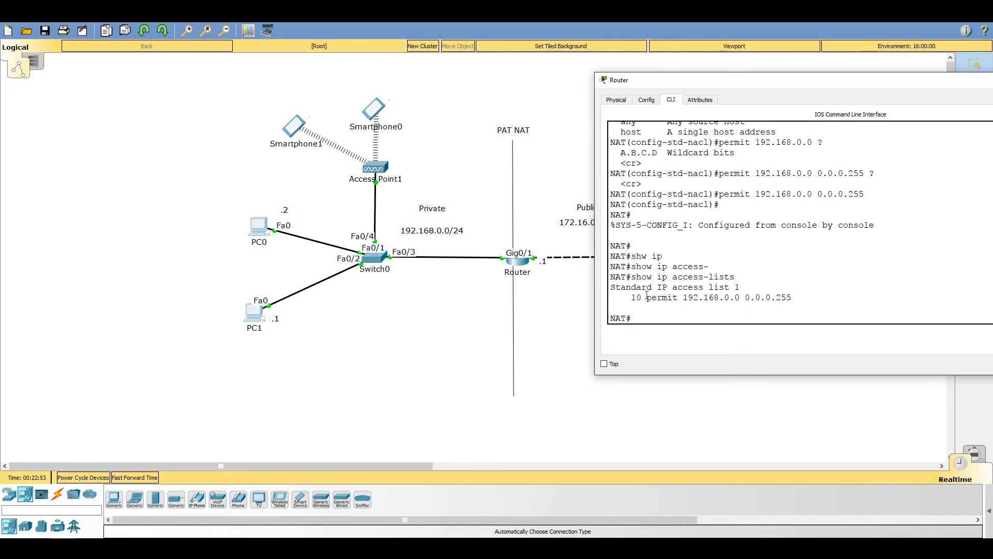
double_click(634, 298)
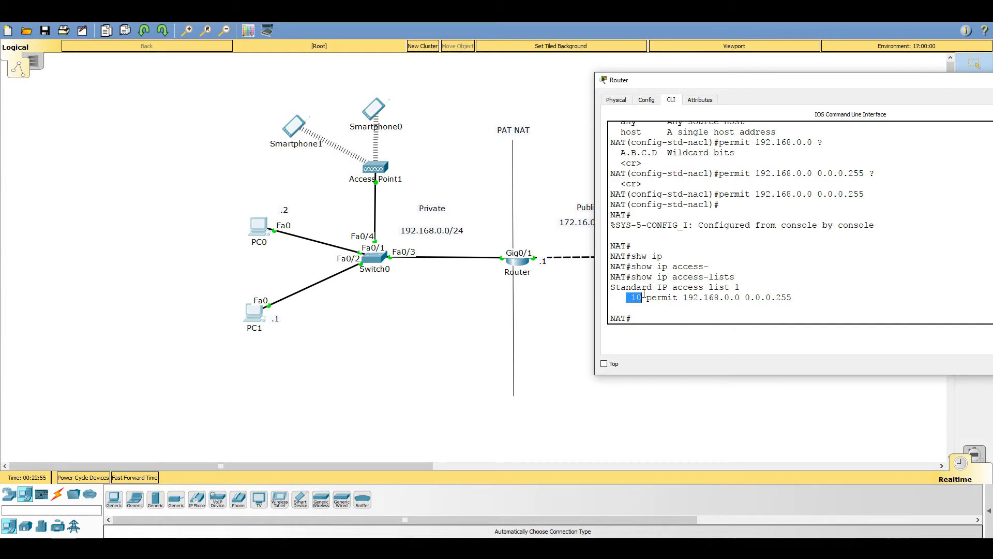
double_click(662, 298)
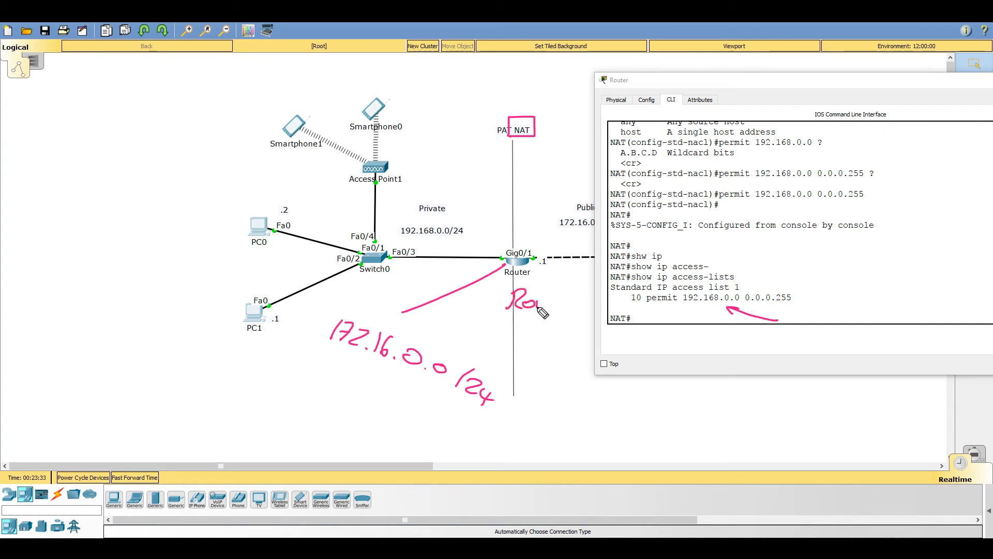
left_click_drag(539, 310, 573, 298)
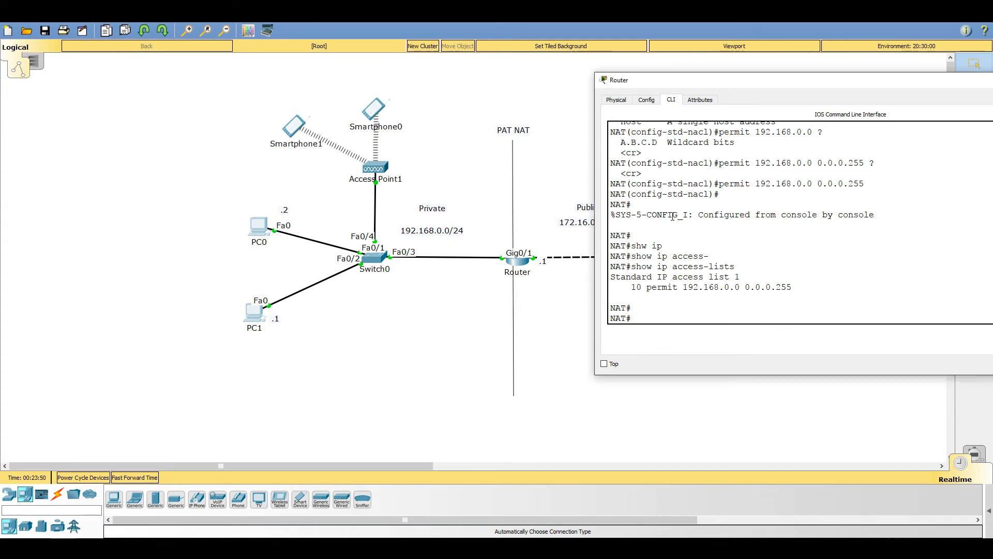
type("config terminal")
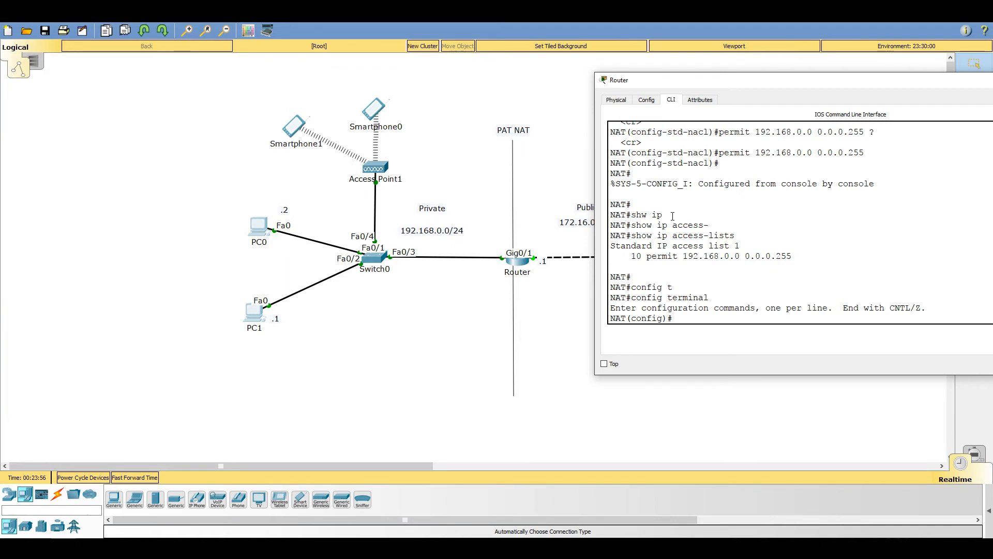
Enter 'ip nat inside source list 1 interface gigabitEthernet 0/1', then run show ip int brief.
type("ip nat")
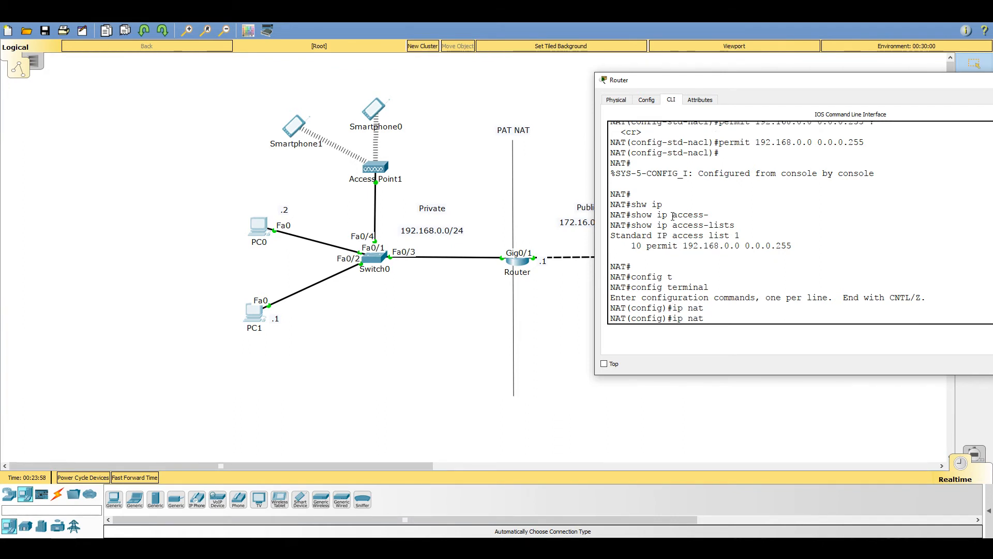
type("?")
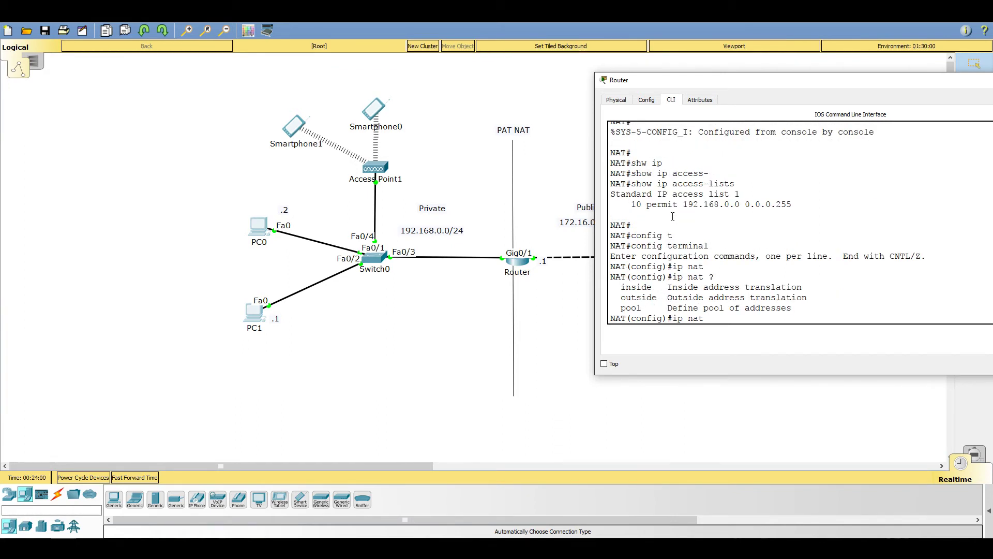
type("inside source")
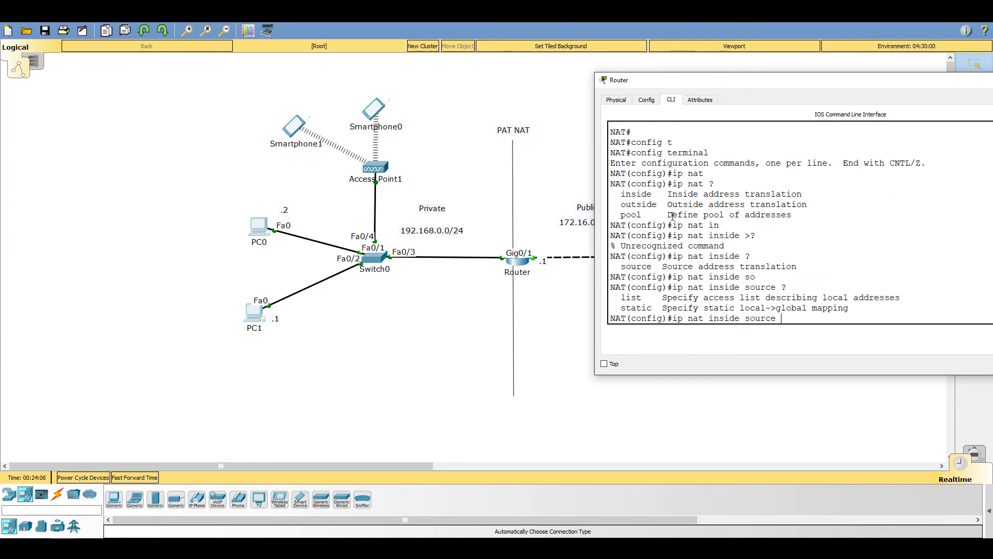
type("sta")
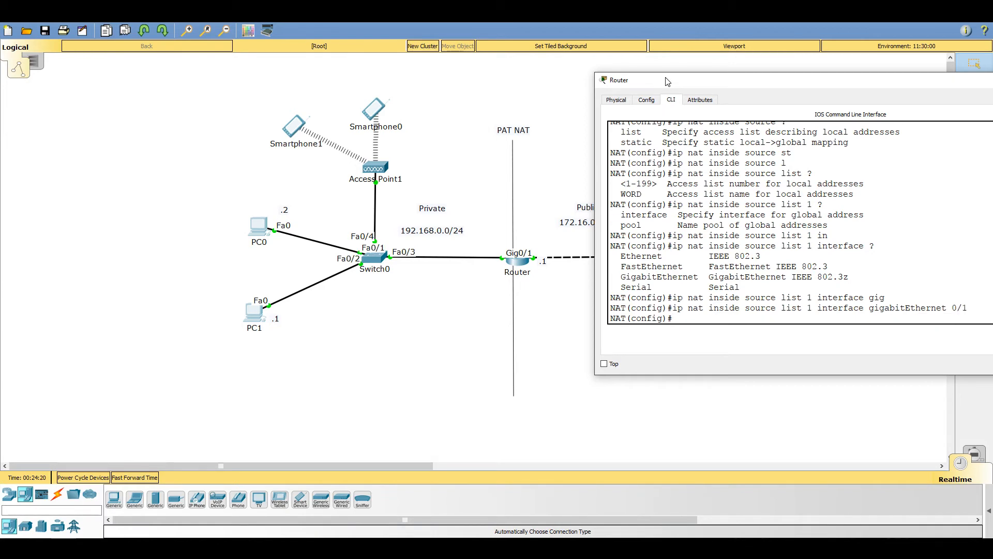
type("do sh")
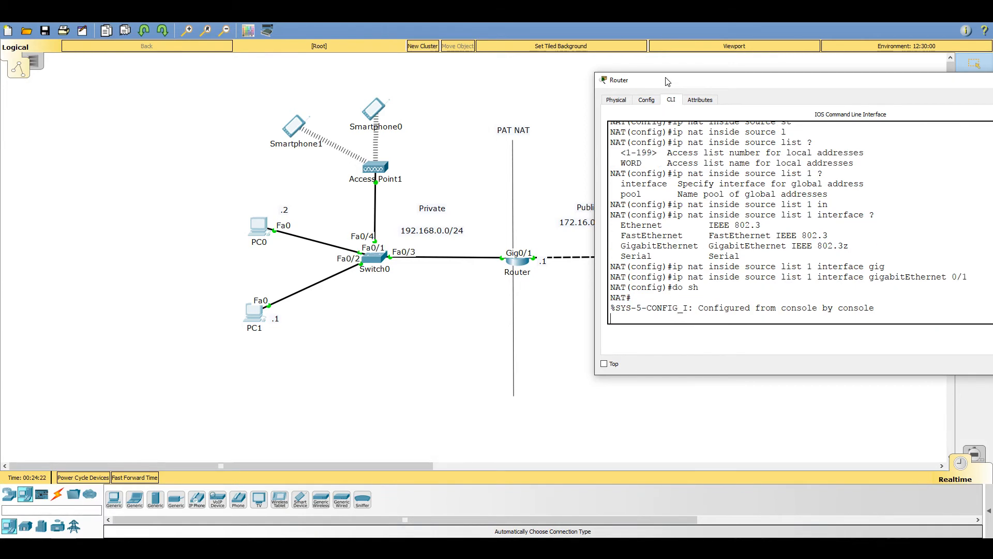
type("show ip int br")
type("ip nat inside source list 1 interface gigabitEthernet 0/1")
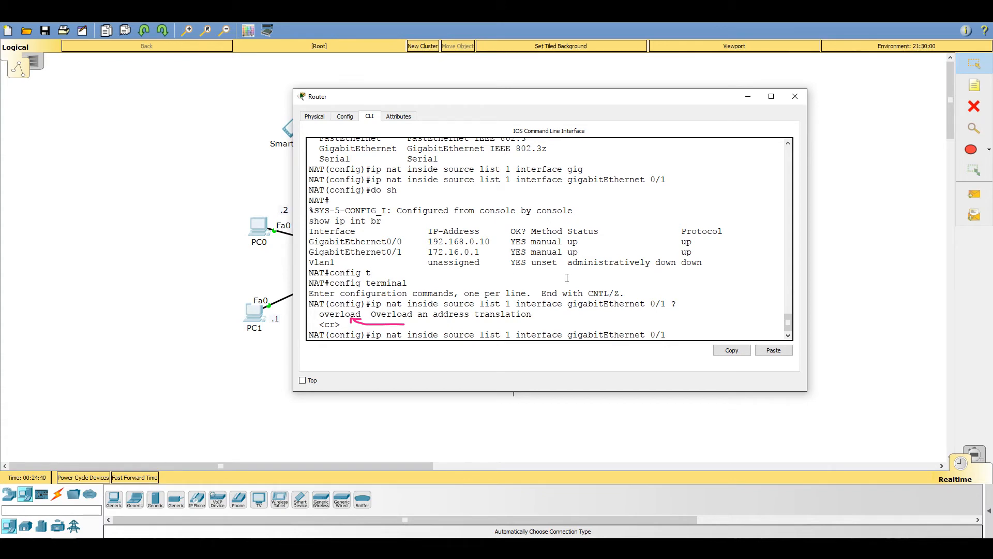
Re-enter the NAT rule for list 1 on Gig0/1 with overload, then return to privileged mode.
type("overload")
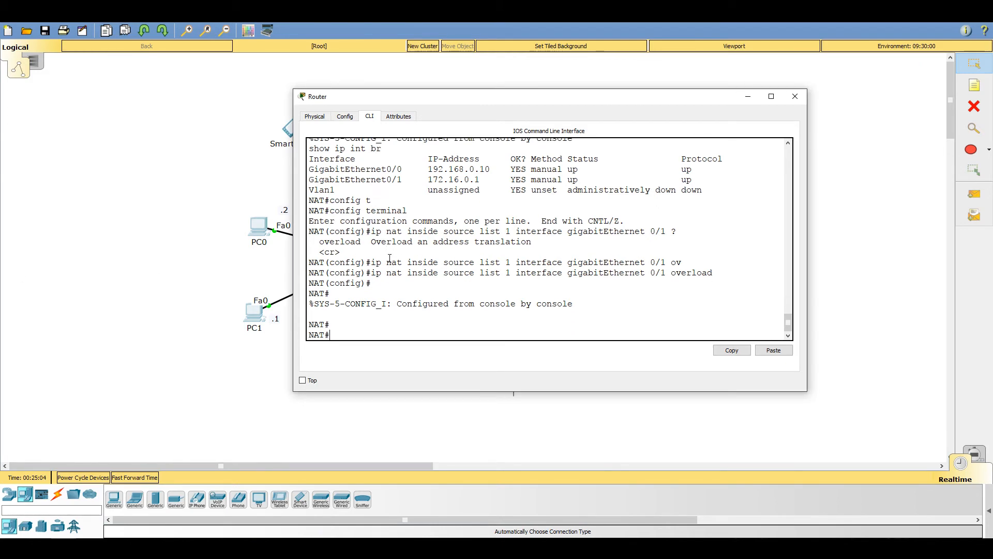
type("sho")
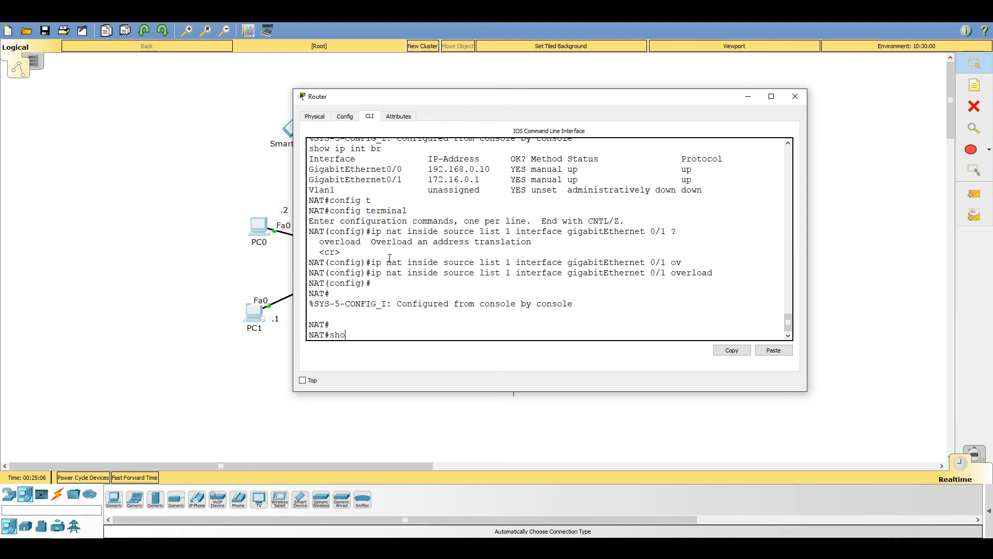
Show the running config and highlight the overload ip nat rule and access list 1.
key("enter")
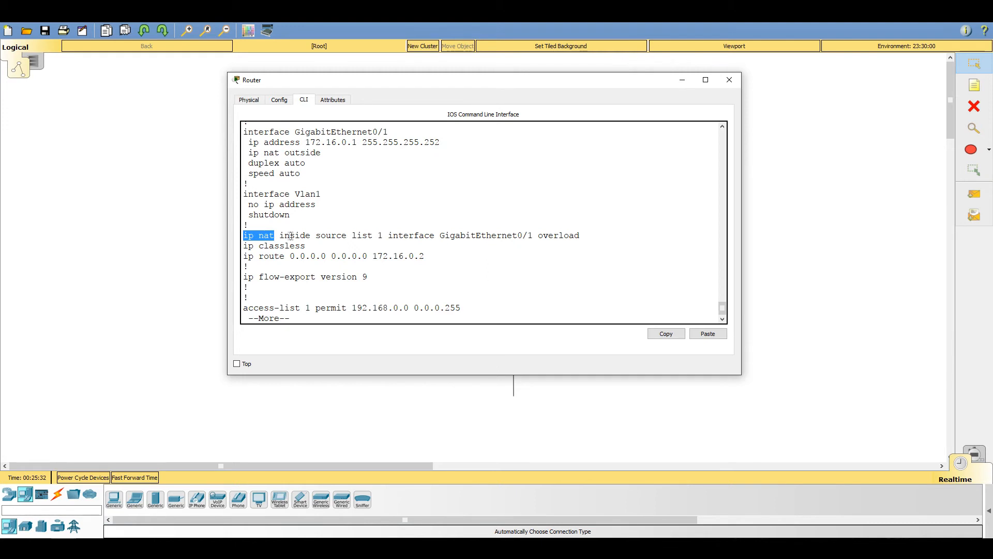
double_click(330, 236)
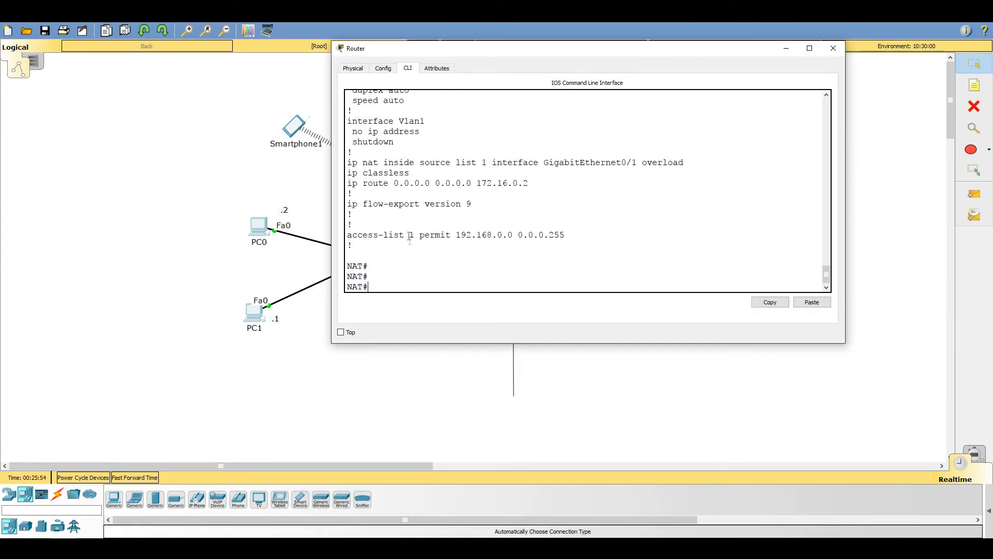
double_click(410, 235)
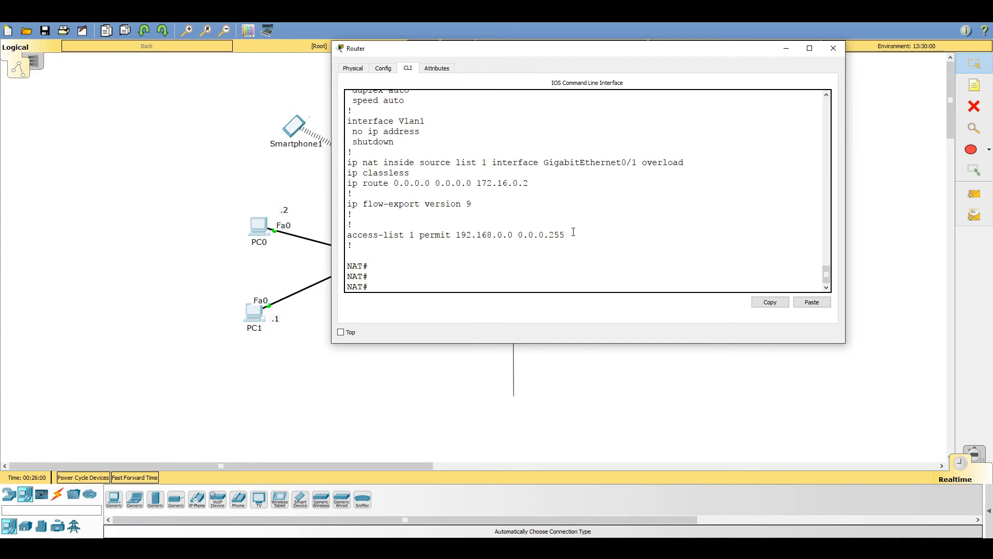
type("show")
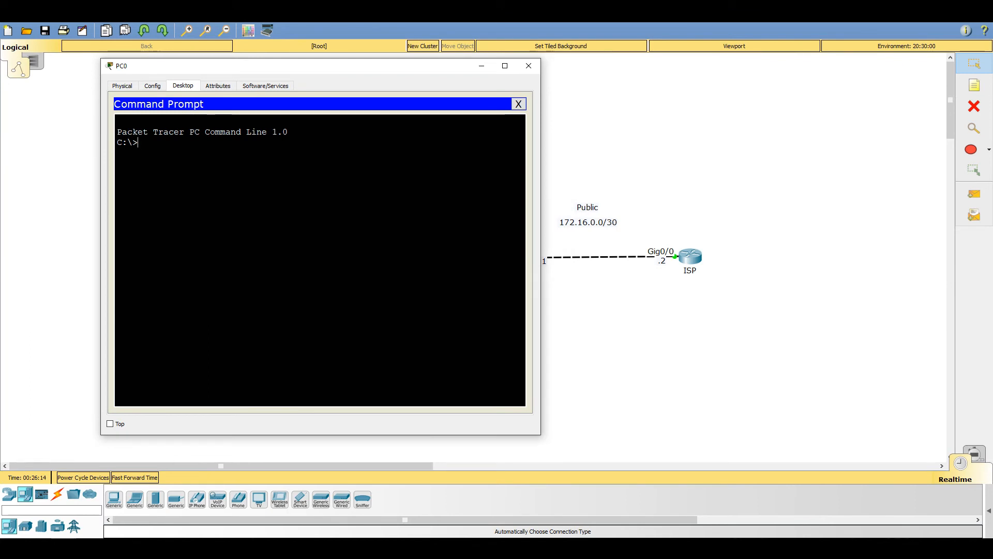
Confirm PC0's address is 192.168.0.3 with gateway 192.168.0.10, then ping 8.8.8.8 from PC1.
type("ipconfig")
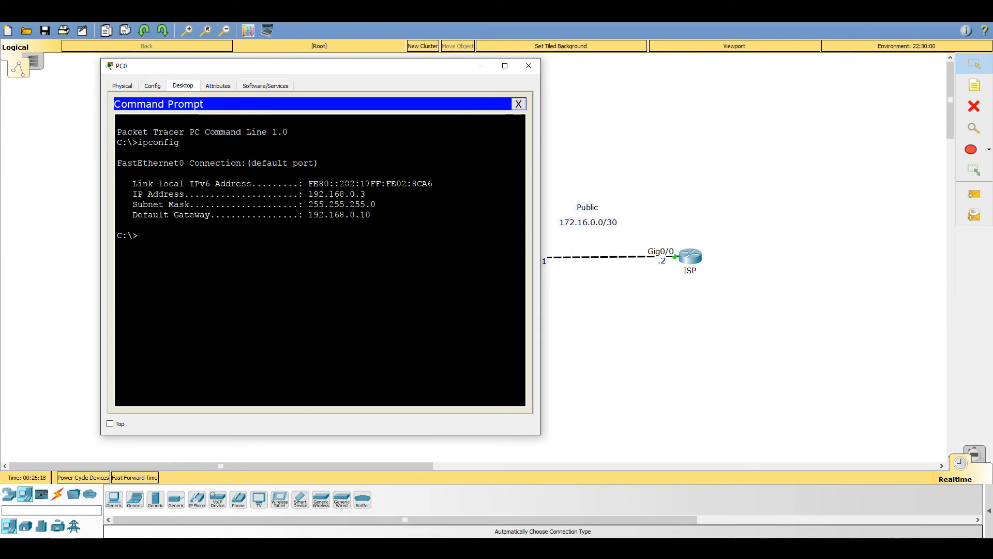
type("ping 8")
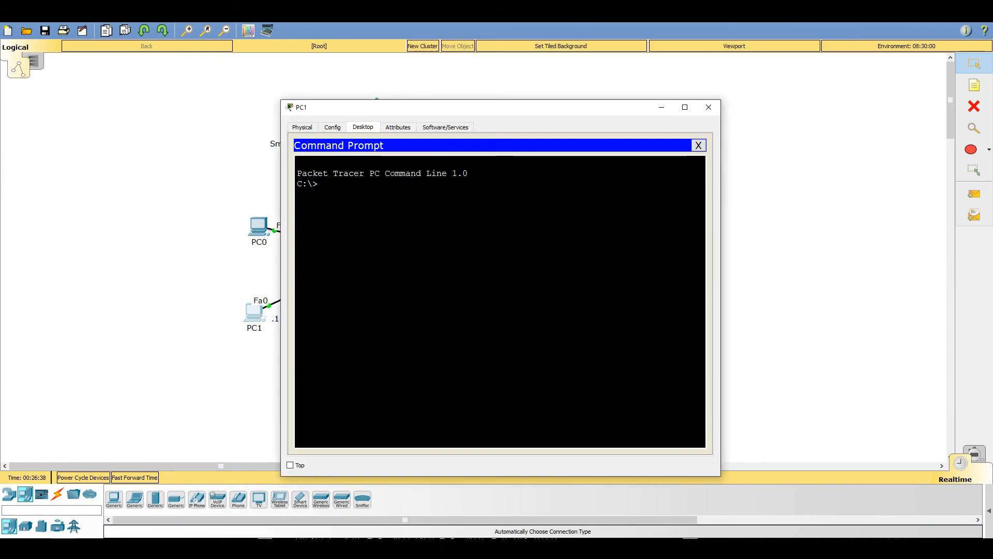
type("ping 8.8.8.8")
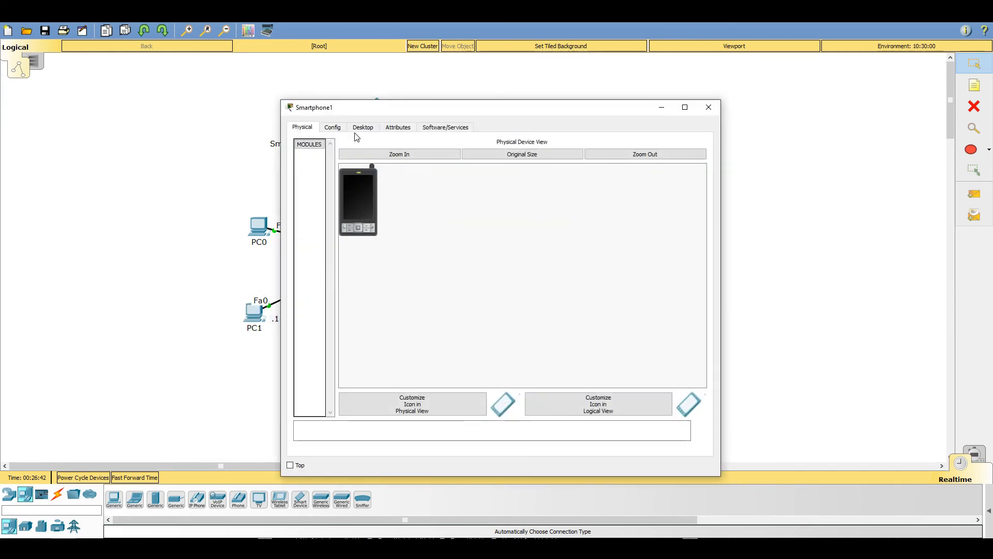
Ping 8.8.8.8 successfully from Smartphone1's command prompt, then hide its window.
left_click(363, 127)
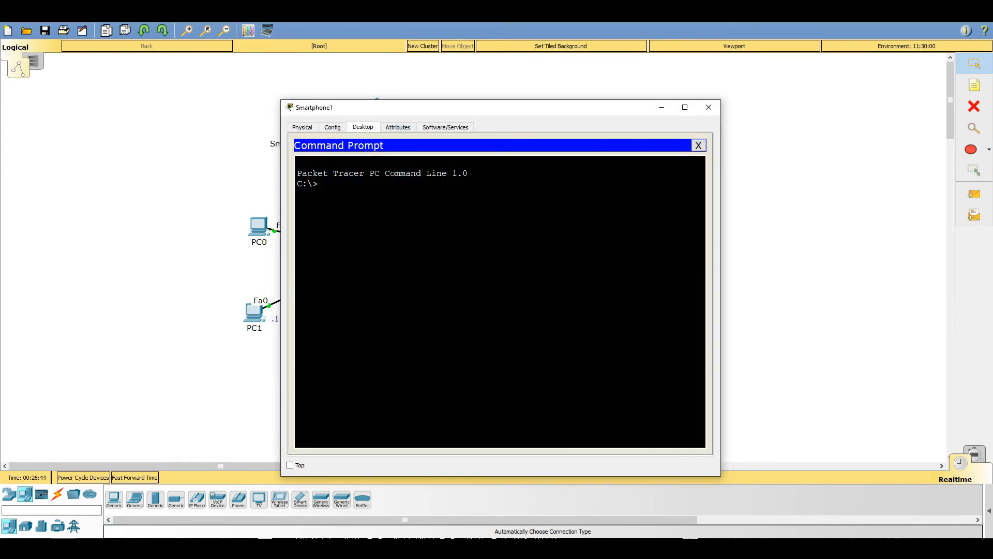
type("ping 8.8.8.8")
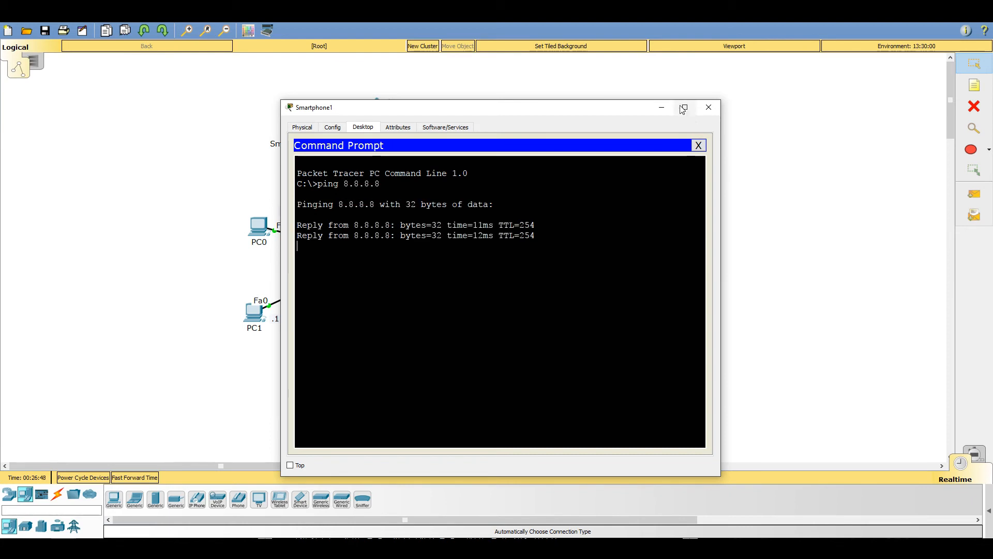
left_click(661, 108)
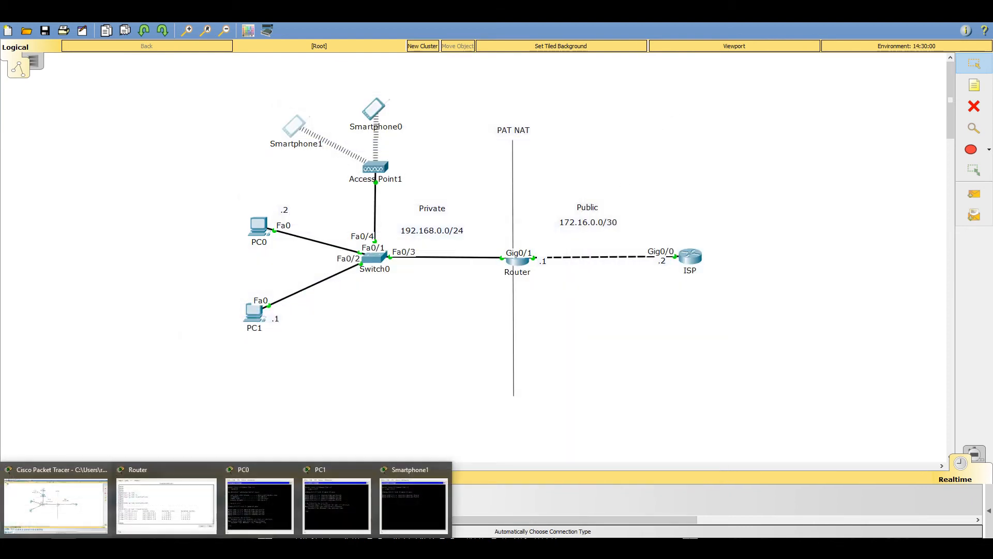
Restore the router CLI and view NAT translations mapping 192.168.0.x hosts to 172.16.0.1 ports.
left_click(167, 505)
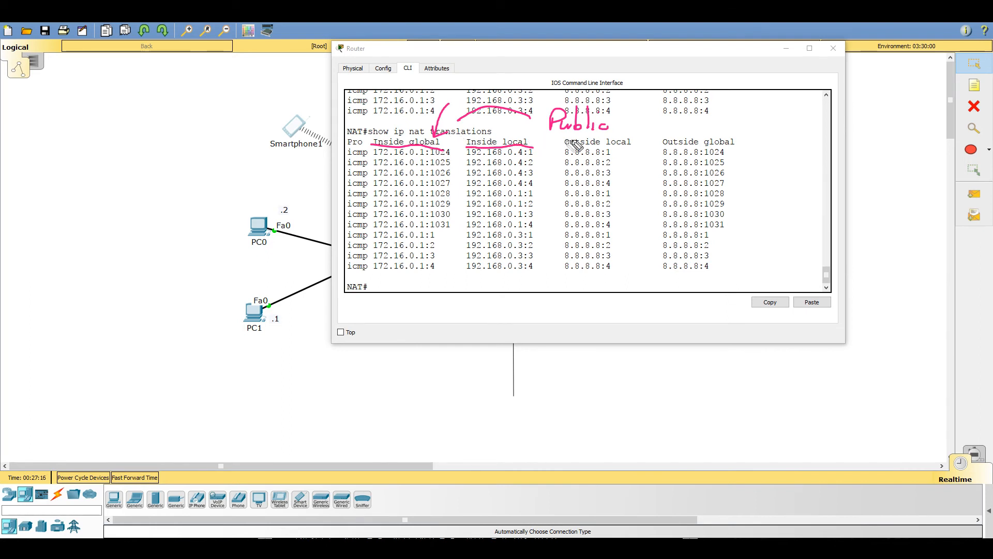
left_click_drag(558, 140, 748, 136)
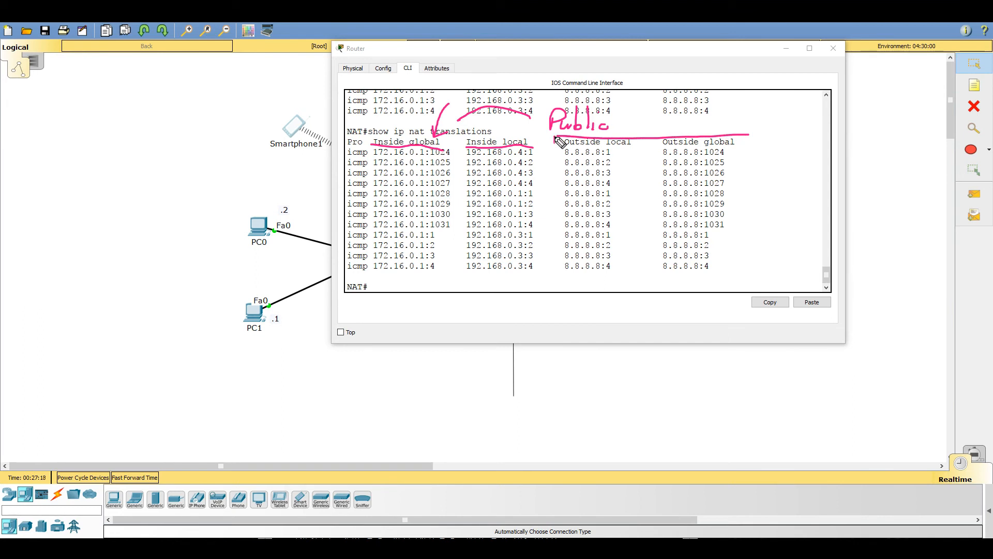
left_click_drag(553, 137, 656, 294)
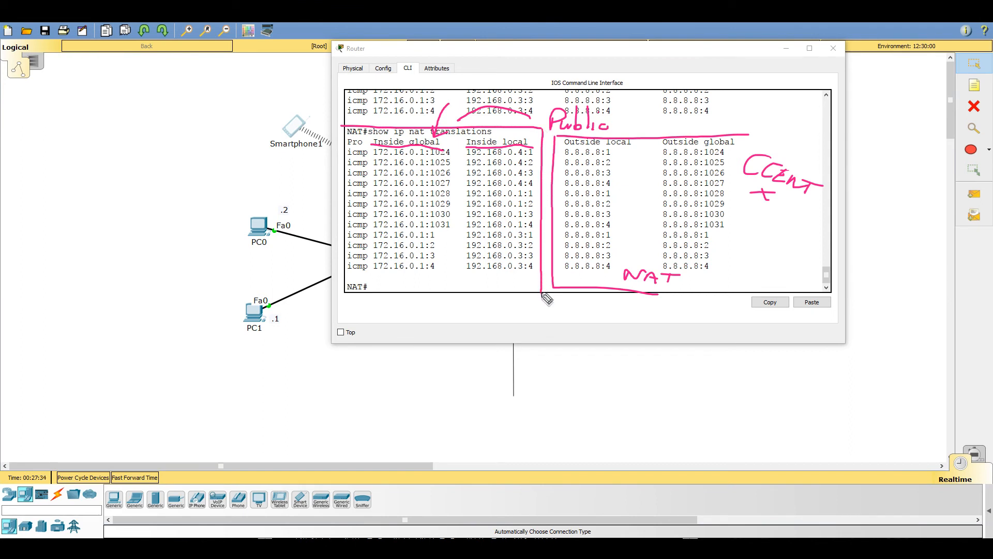
mouse_move(381, 143)
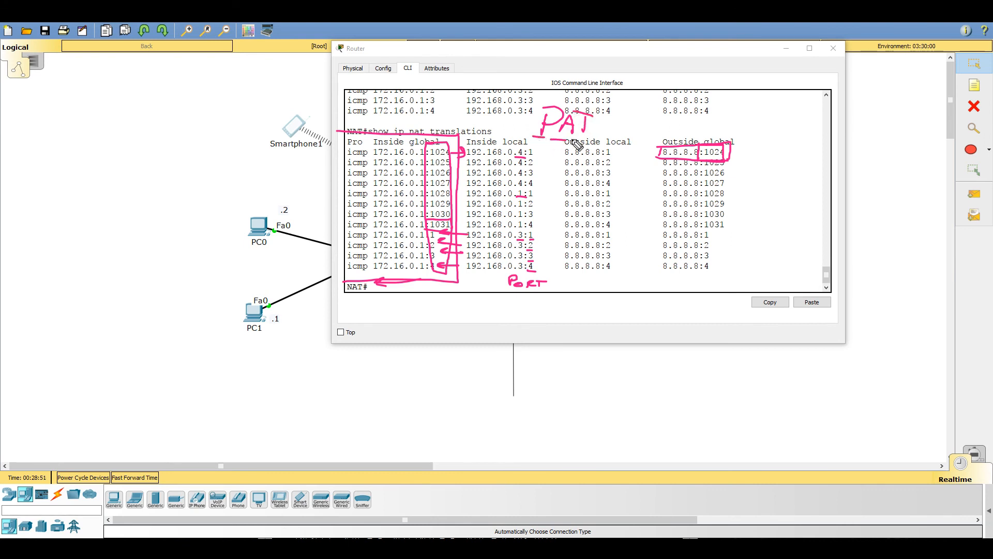
mouse_move(474, 130)
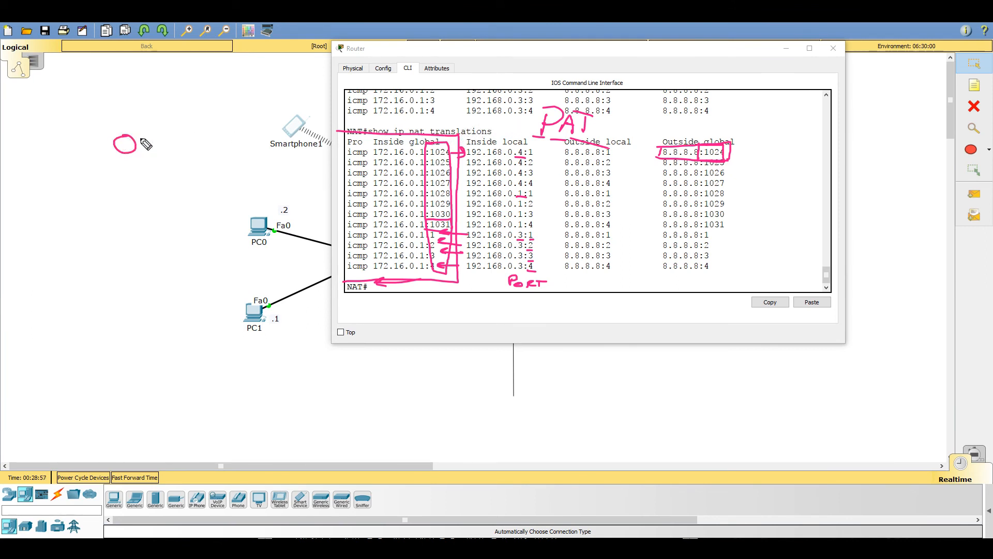
left_click_drag(114, 146, 237, 158)
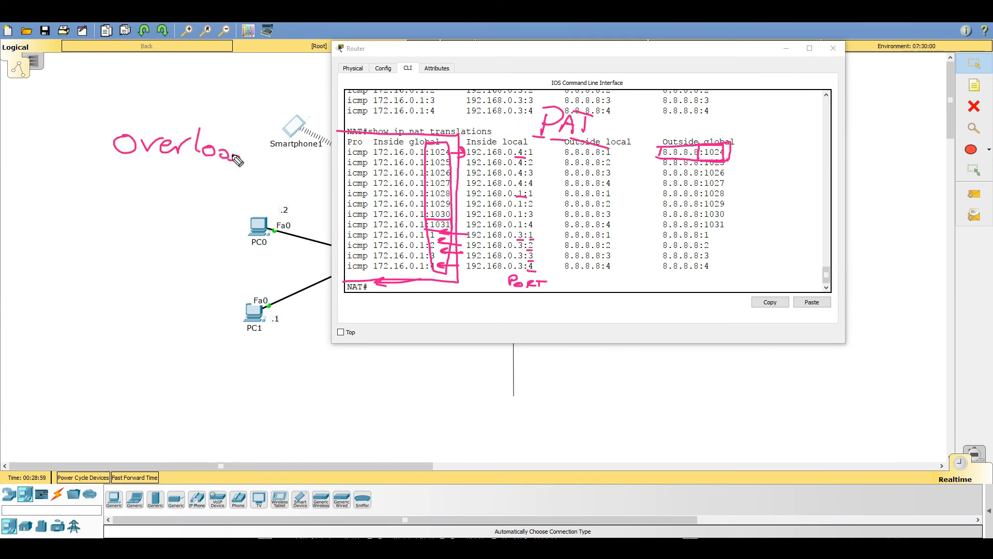